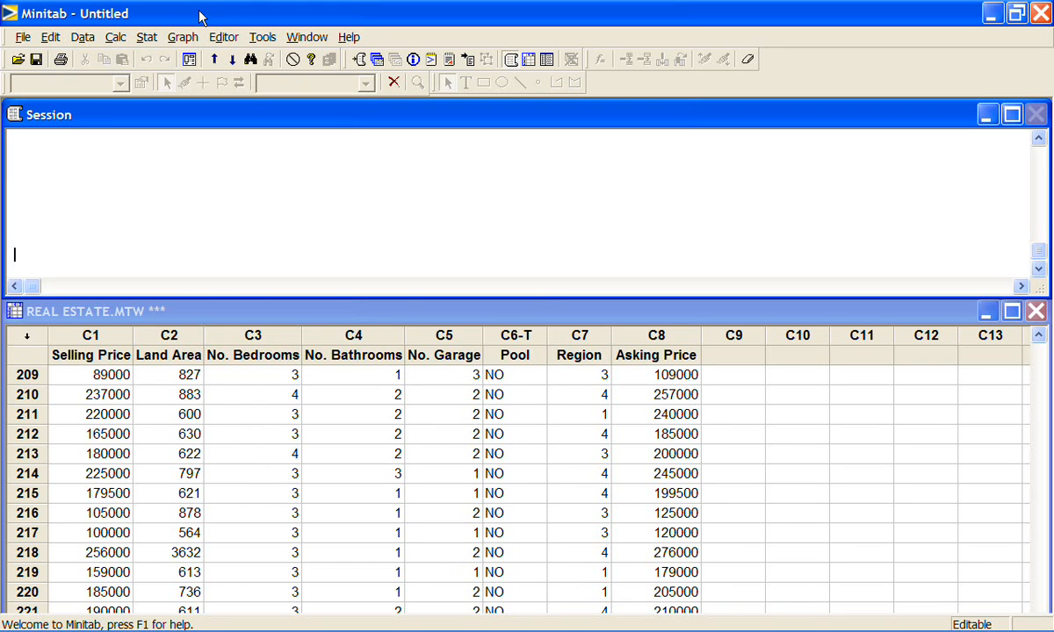
Show the Graph menu's list of plot types for the real estate worksheet
left_click(182, 37)
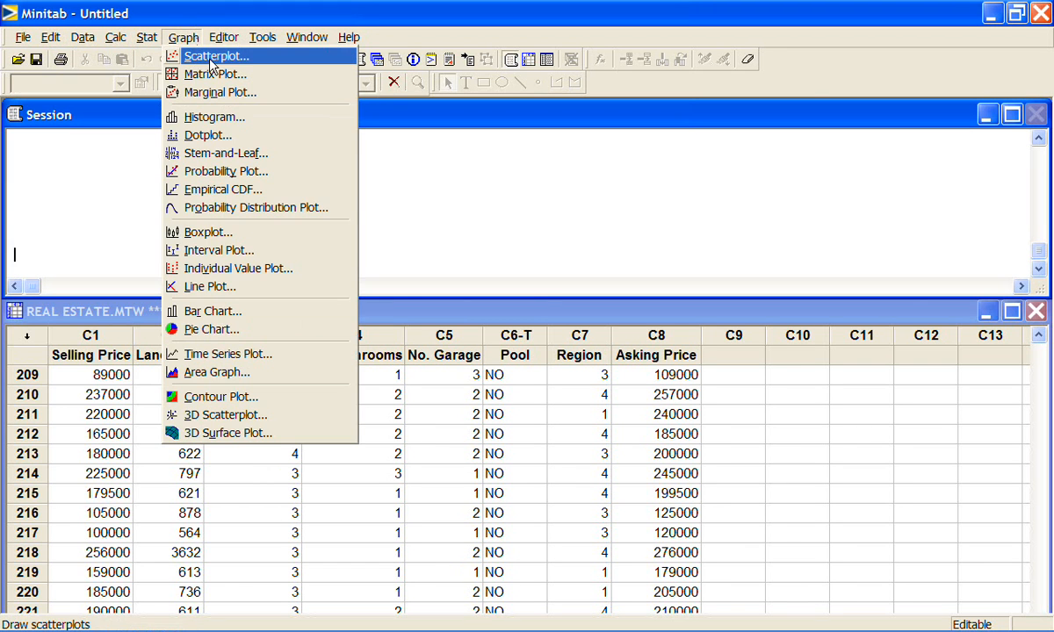
mouse_move(250, 62)
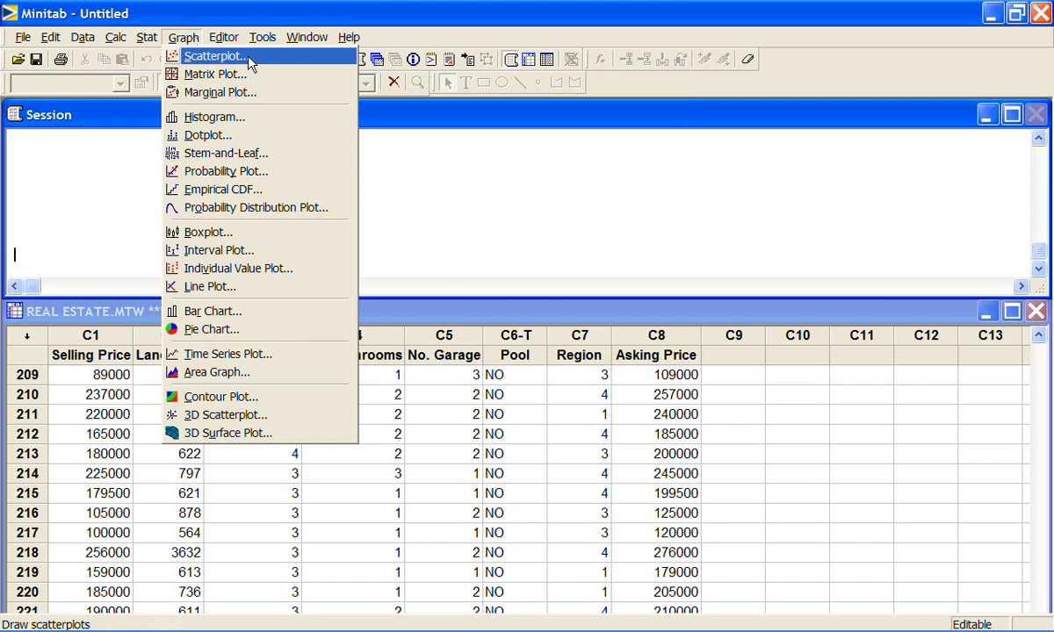
Start a new scatterplot, bringing up the gallery of scatterplot styles
left_click(214, 55)
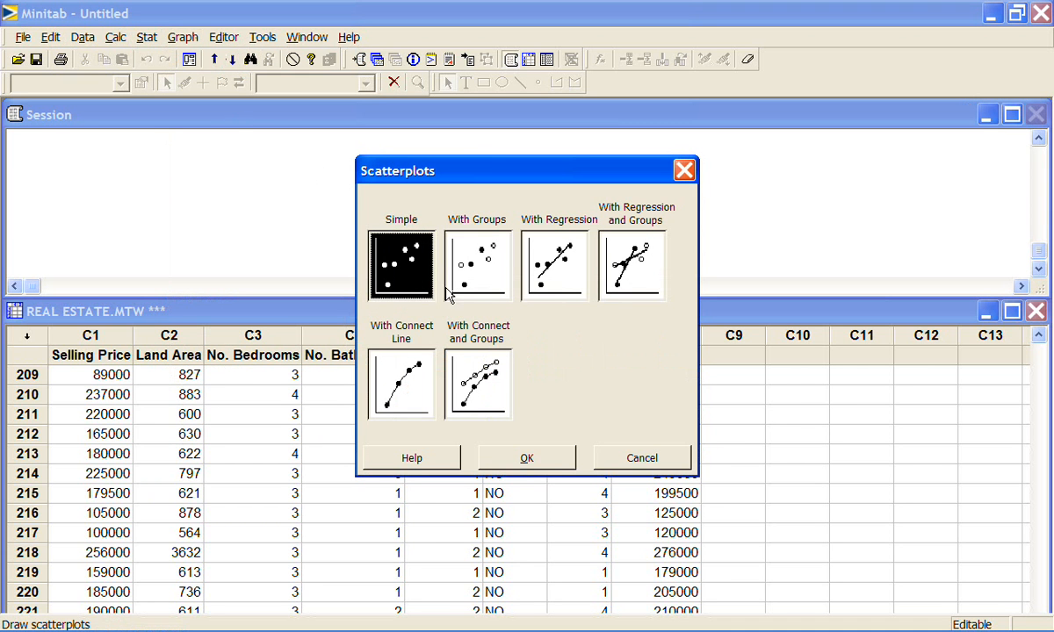
mouse_move(478, 263)
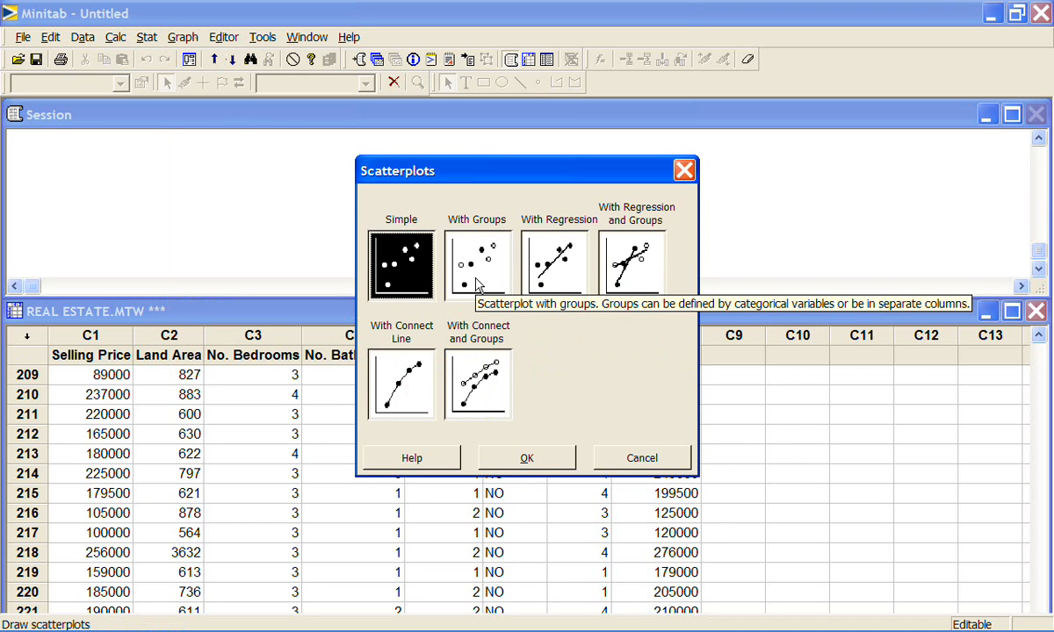
mouse_move(478, 383)
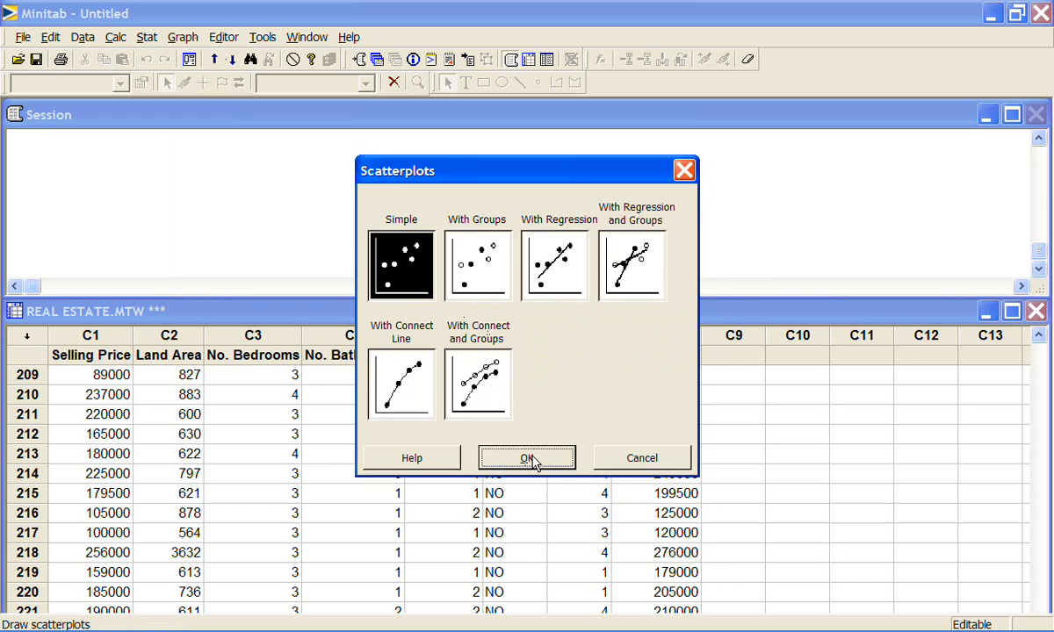
Choose the Simple scatterplot type for plotting Selling Price against Land Area
left_click(527, 457)
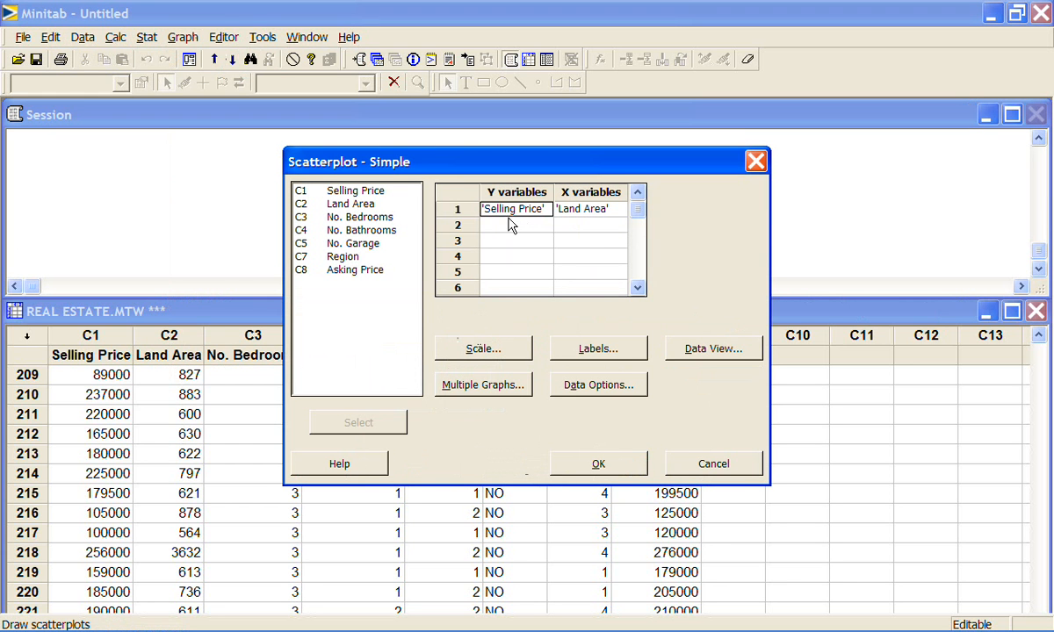
mouse_move(587, 218)
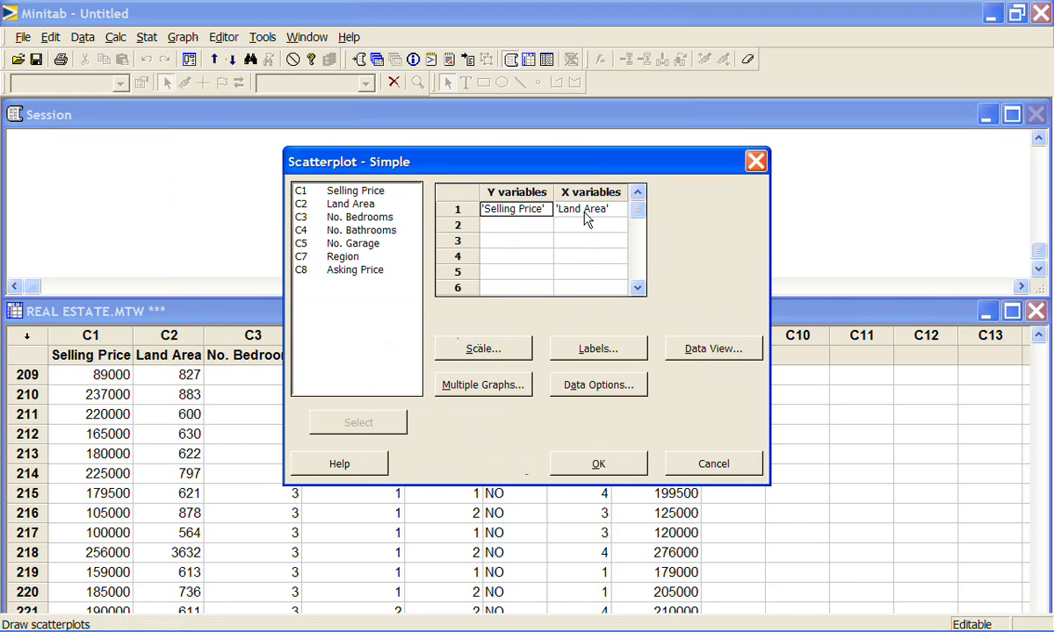
mouse_move(571, 237)
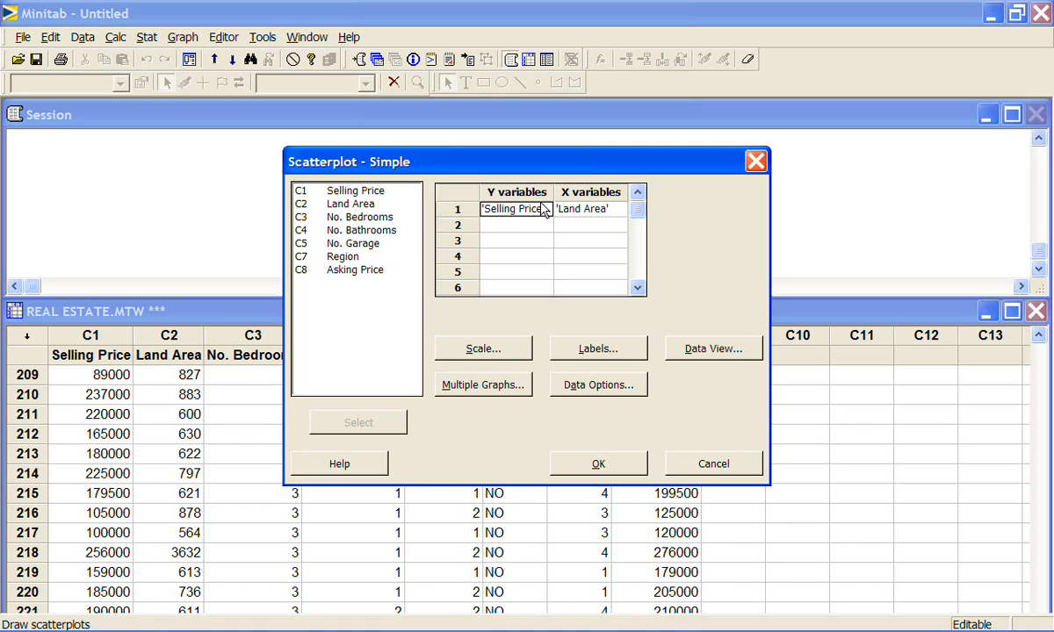
mouse_move(541, 217)
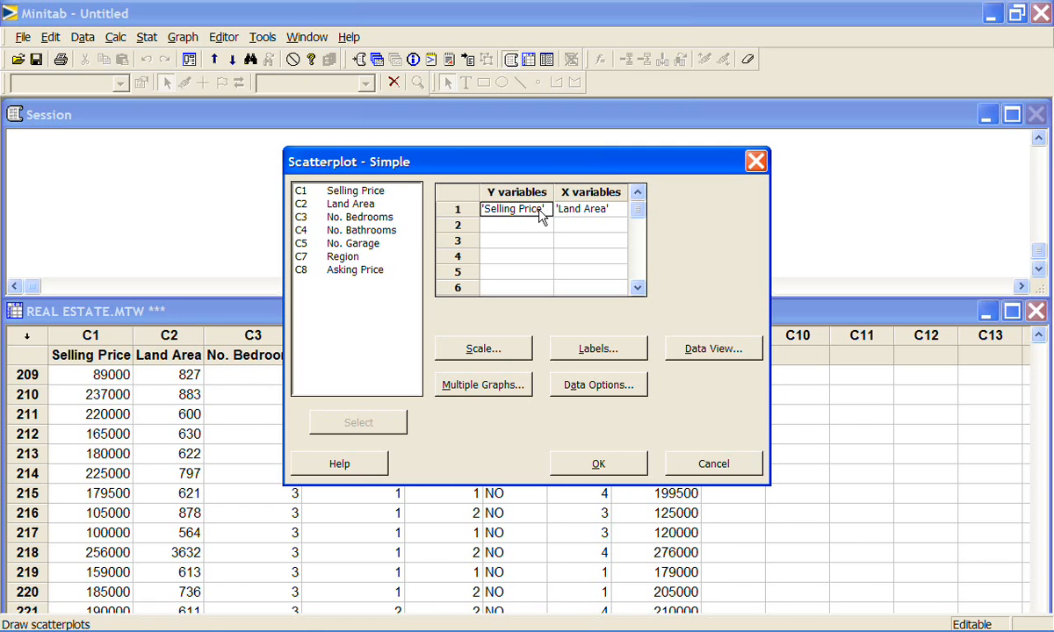
mouse_move(593, 219)
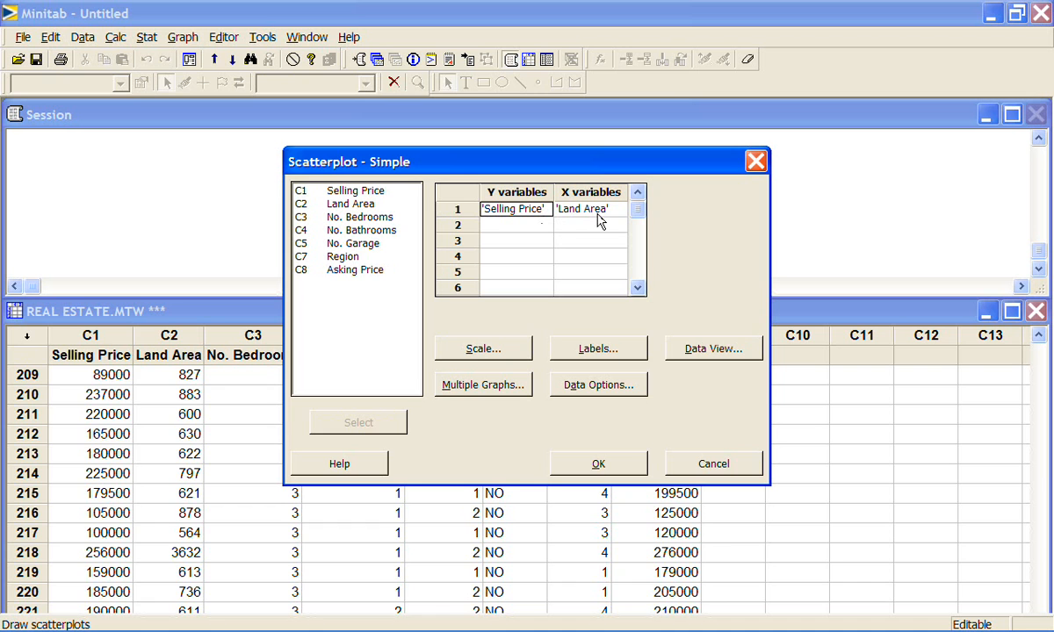
mouse_move(523, 222)
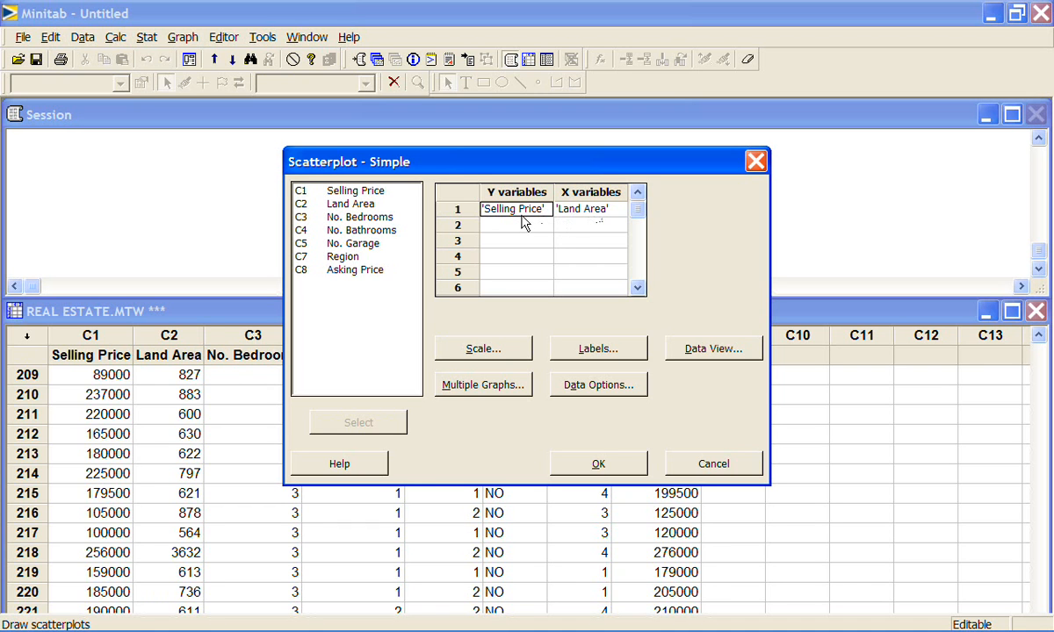
mouse_move(575, 221)
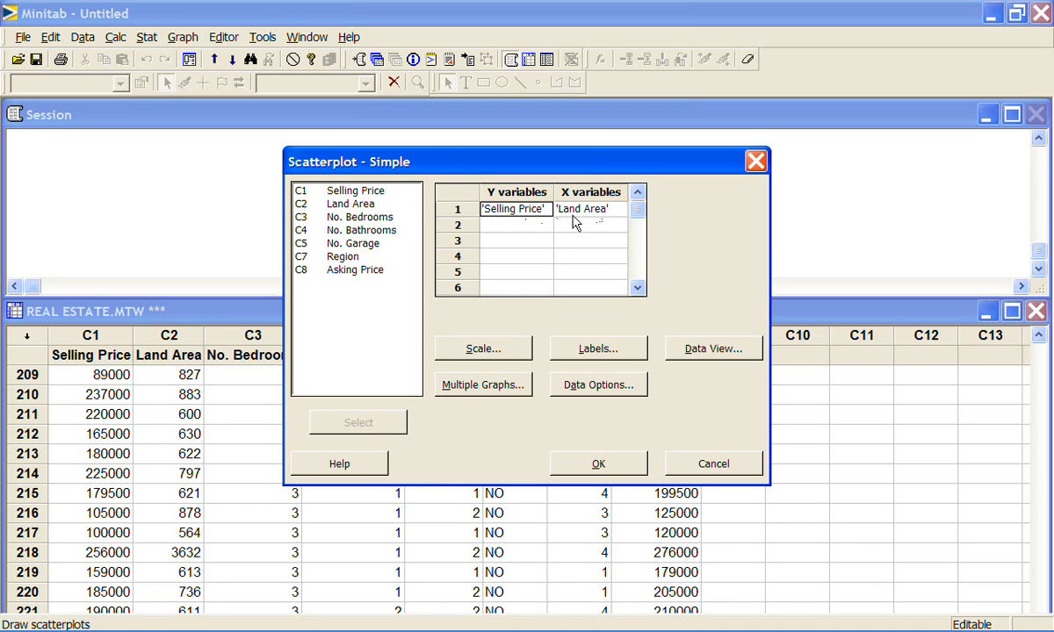
mouse_move(555, 221)
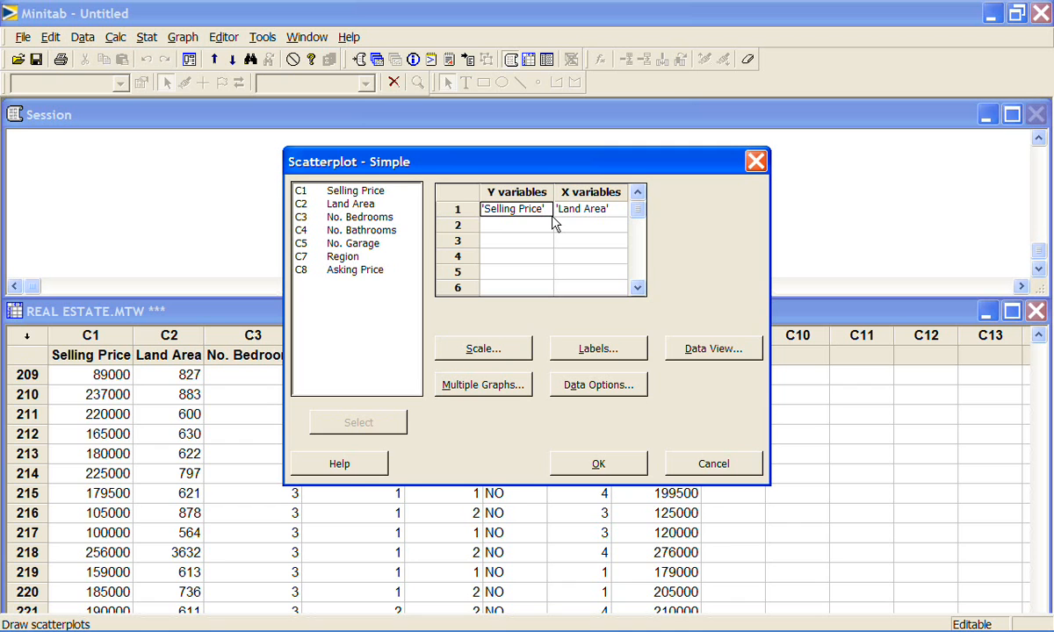
mouse_move(553, 221)
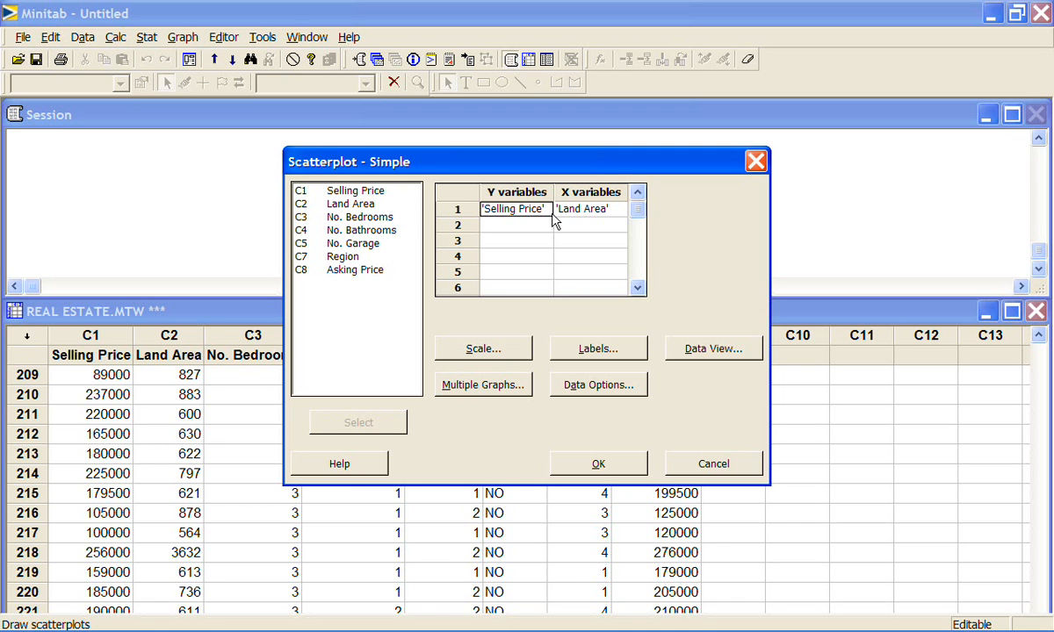
mouse_move(590, 225)
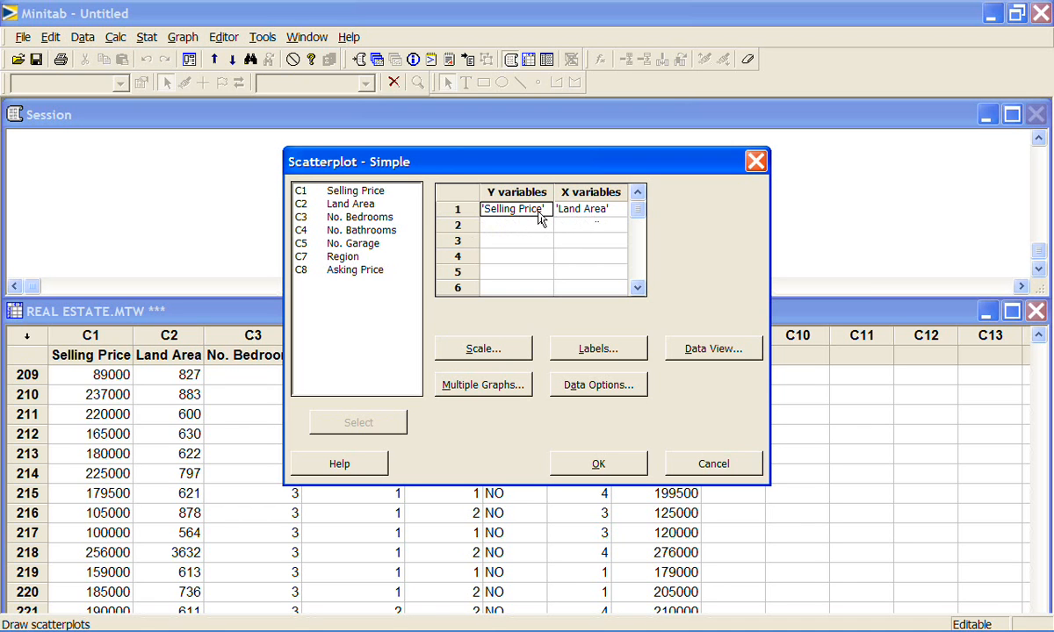
mouse_move(572, 217)
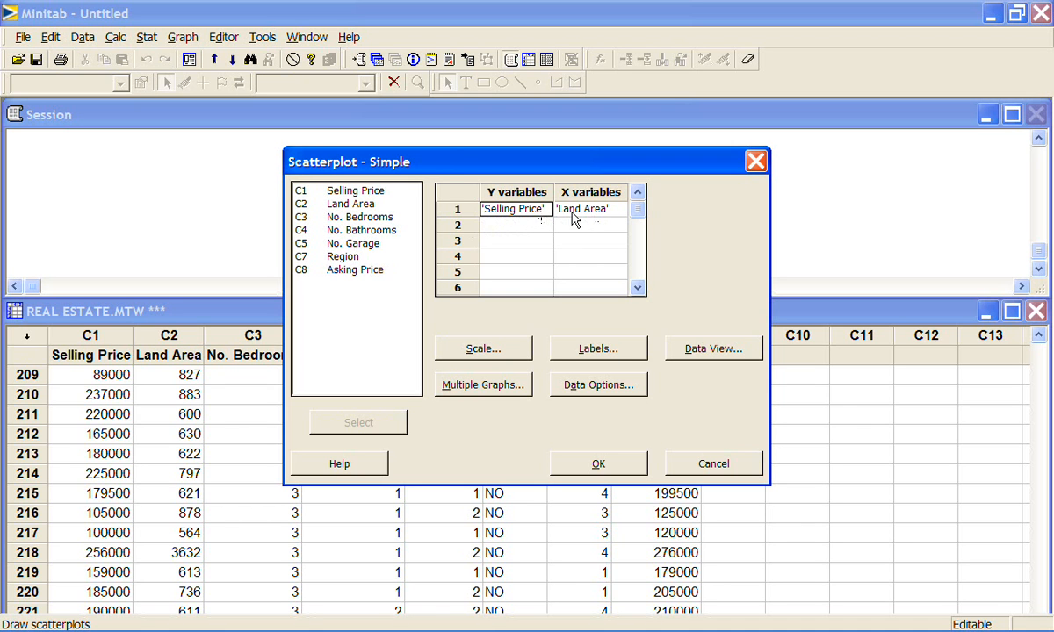
mouse_move(566, 222)
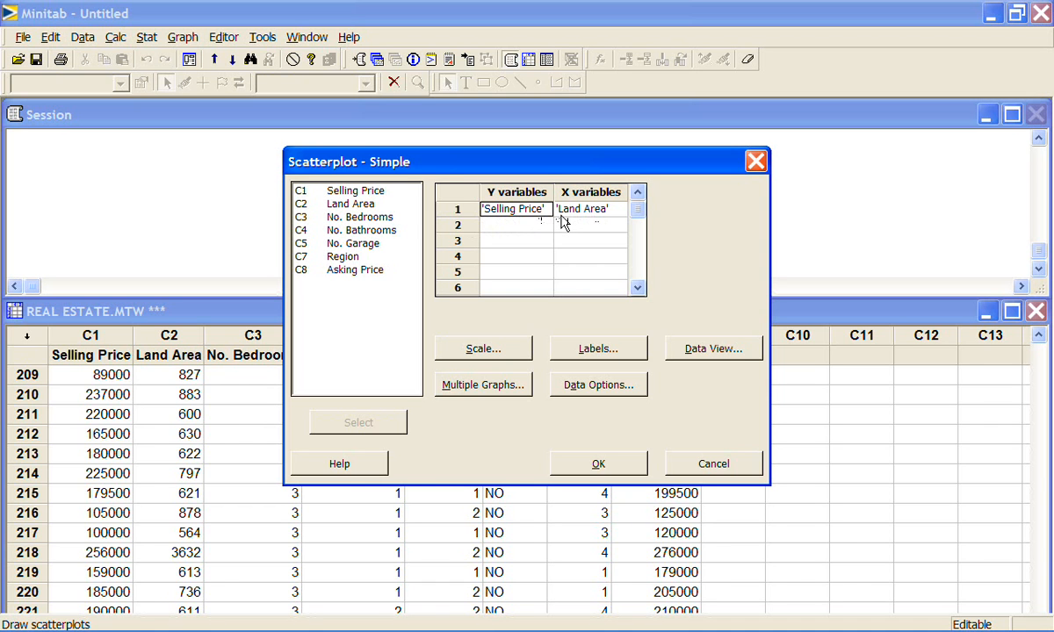
mouse_move(562, 222)
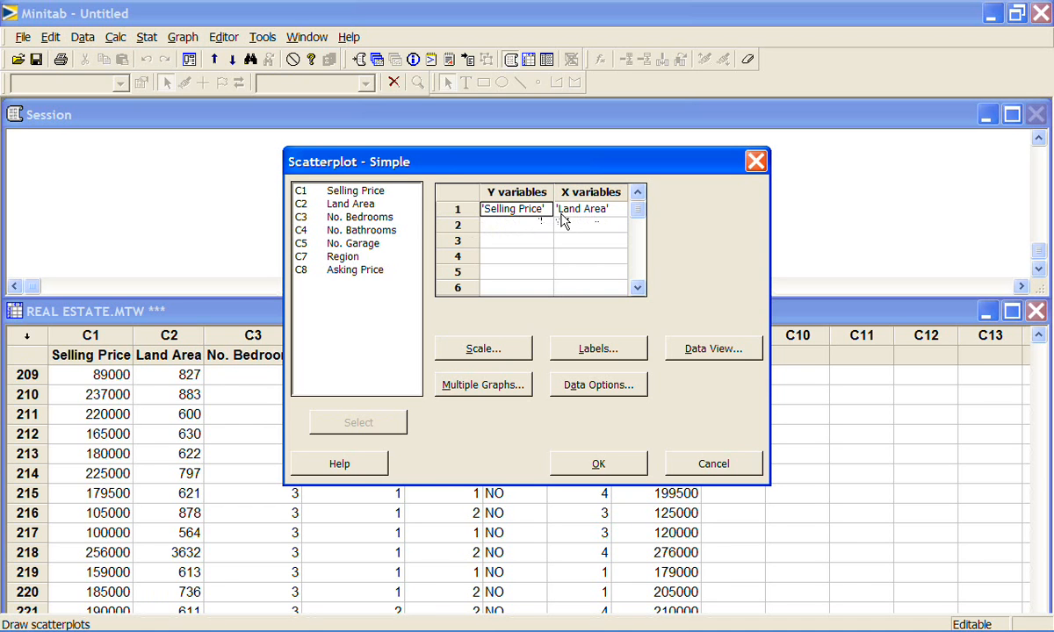
mouse_move(583, 303)
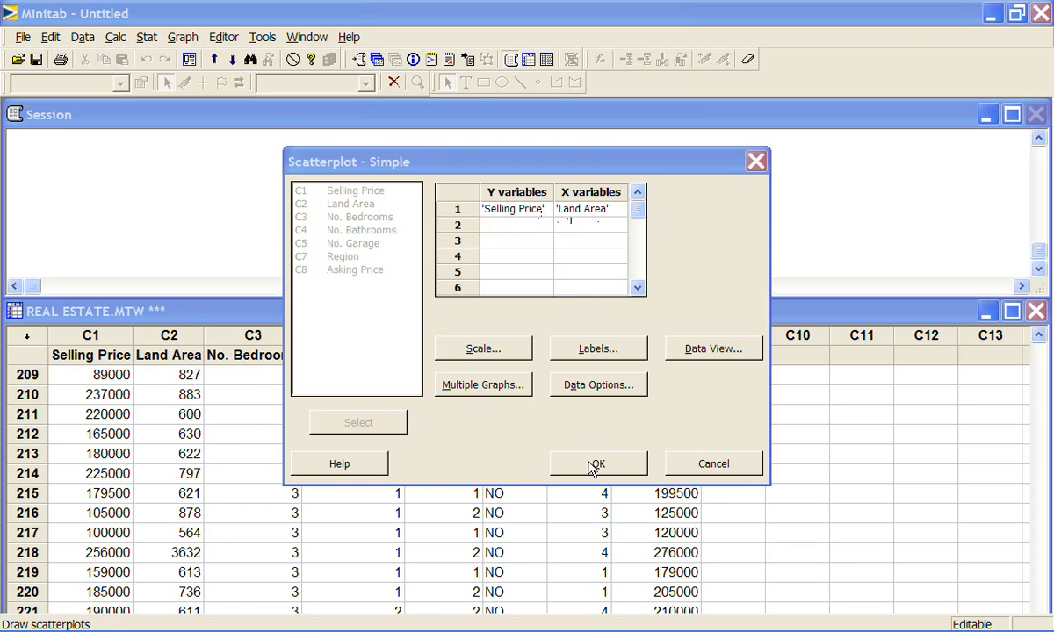
Draw the Selling Price versus Land Area scatterplot
left_click(598, 464)
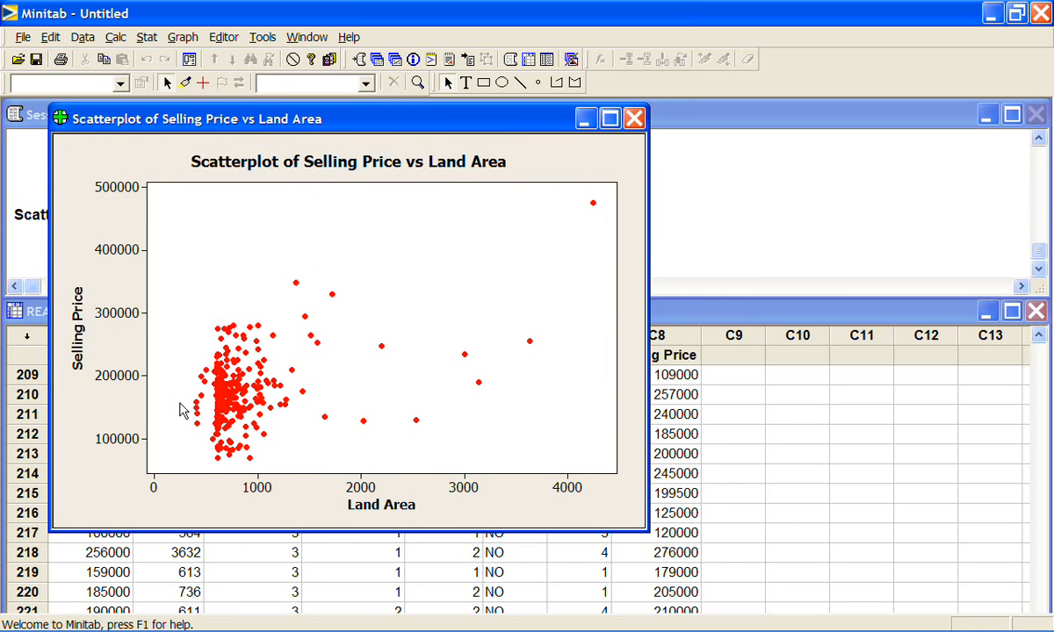
mouse_move(248, 418)
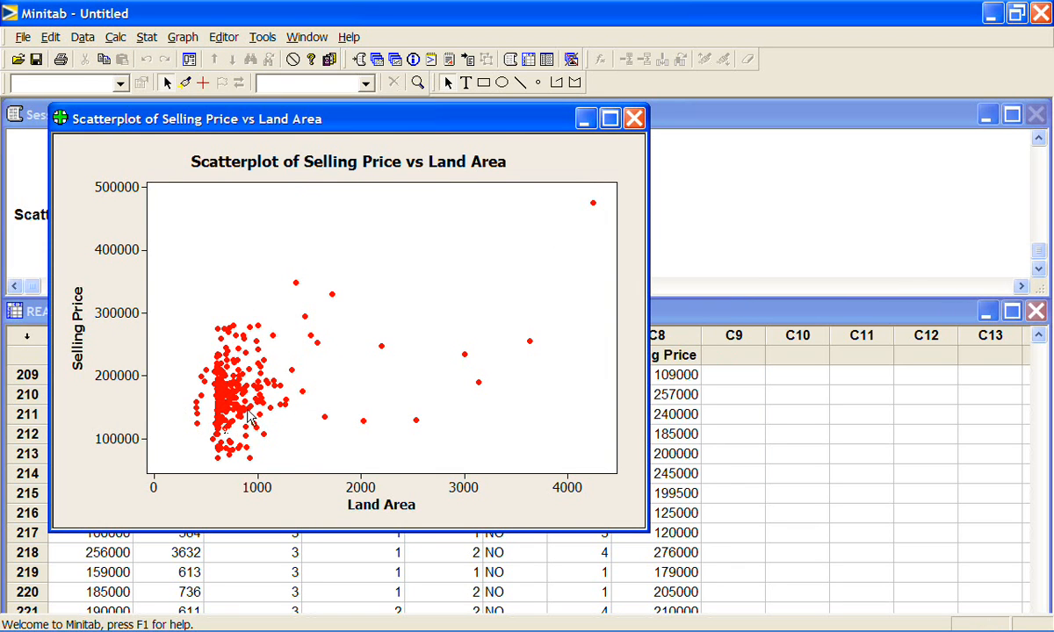
mouse_move(583, 246)
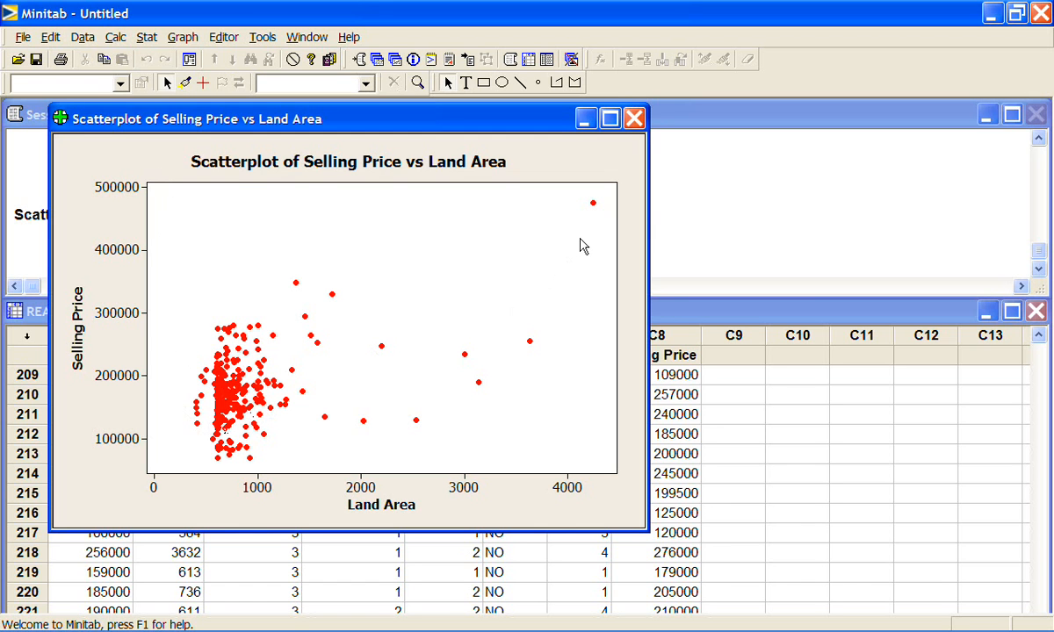
mouse_move(513, 330)
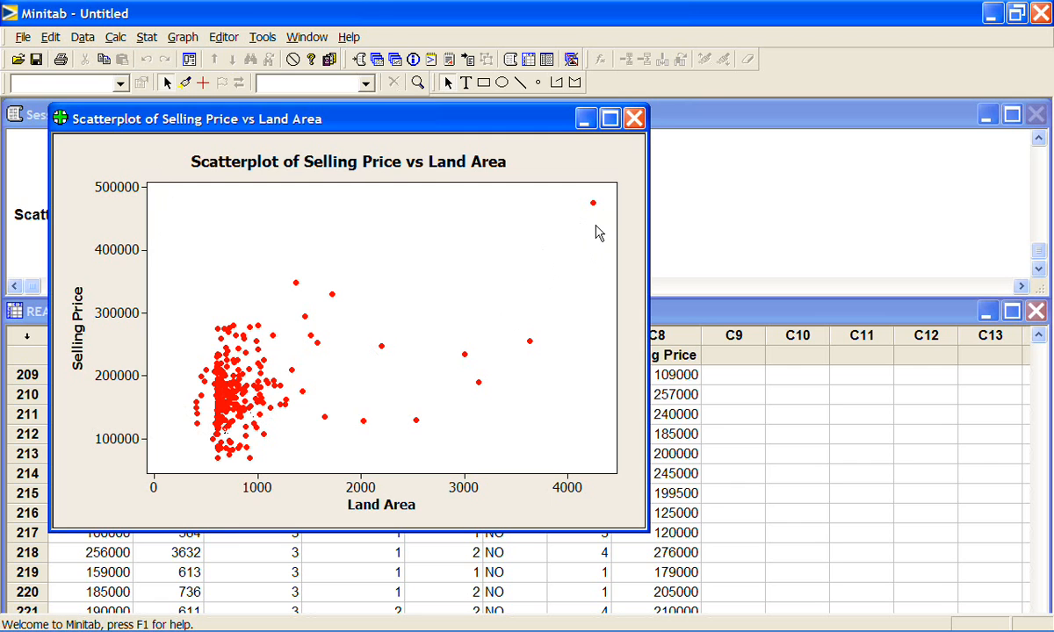
mouse_move(597, 206)
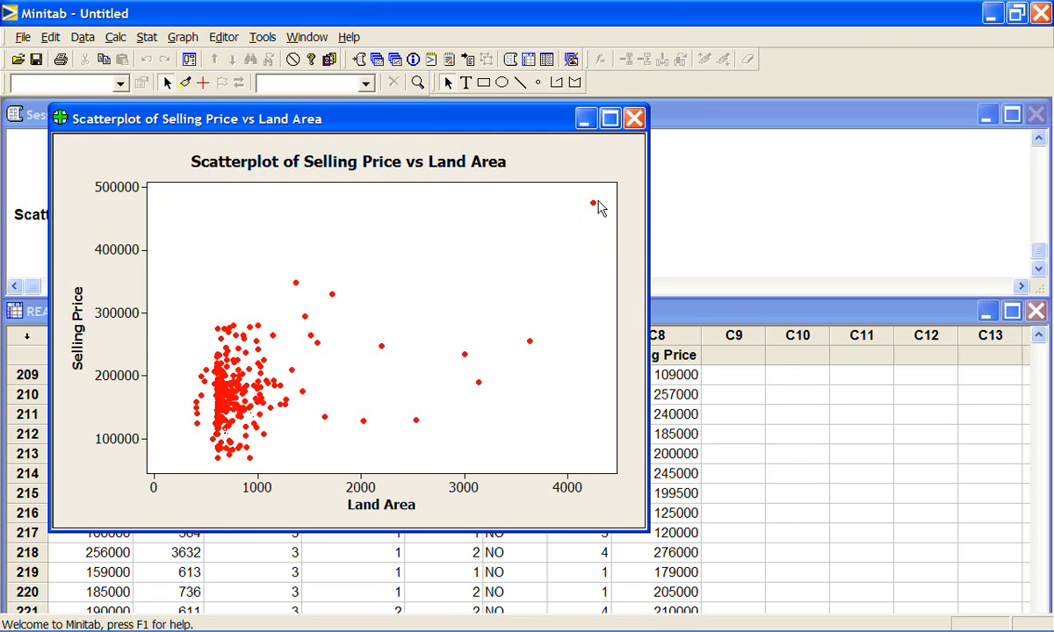
mouse_move(257, 414)
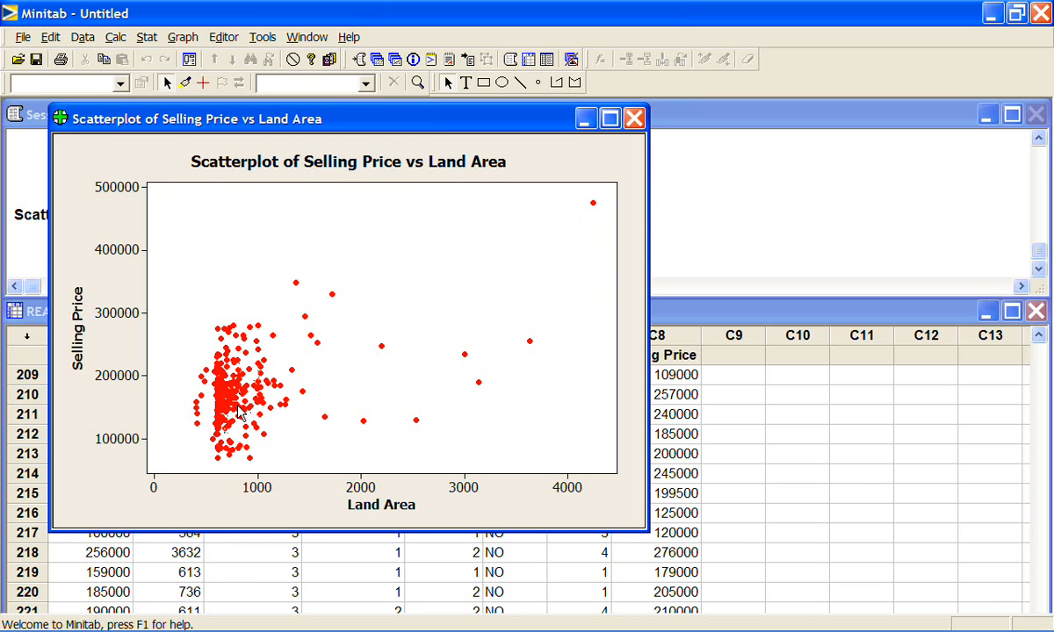
mouse_move(330, 380)
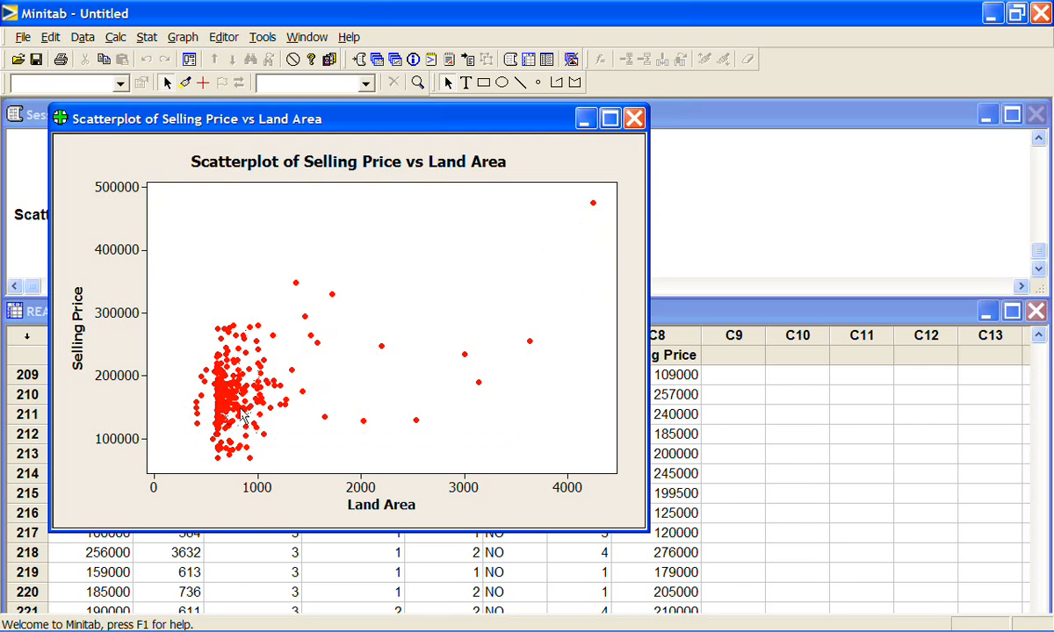
mouse_move(539, 353)
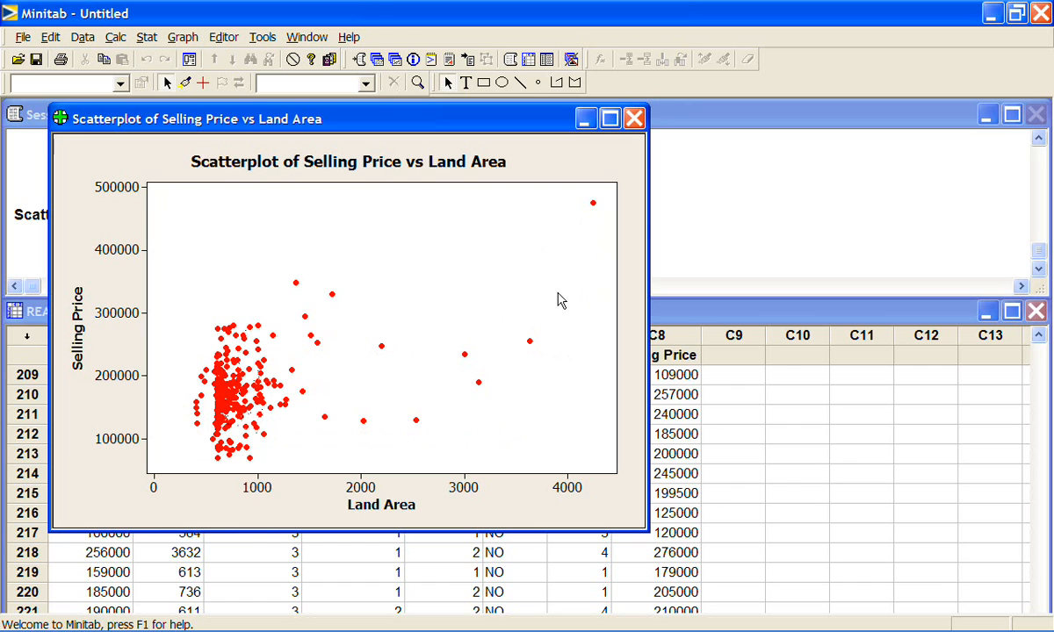
mouse_move(538, 349)
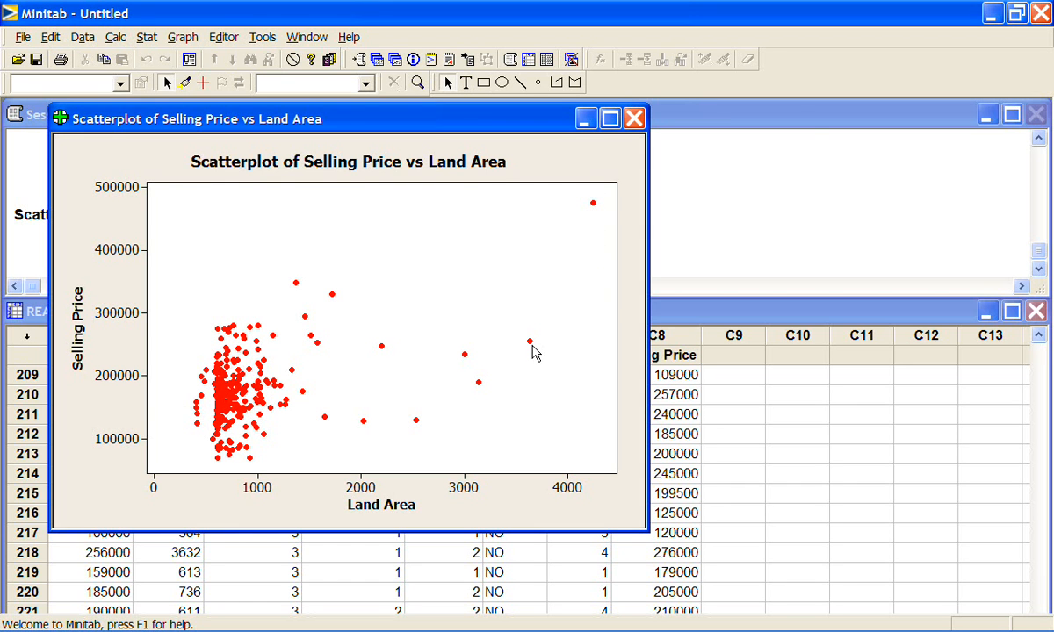
mouse_move(493, 379)
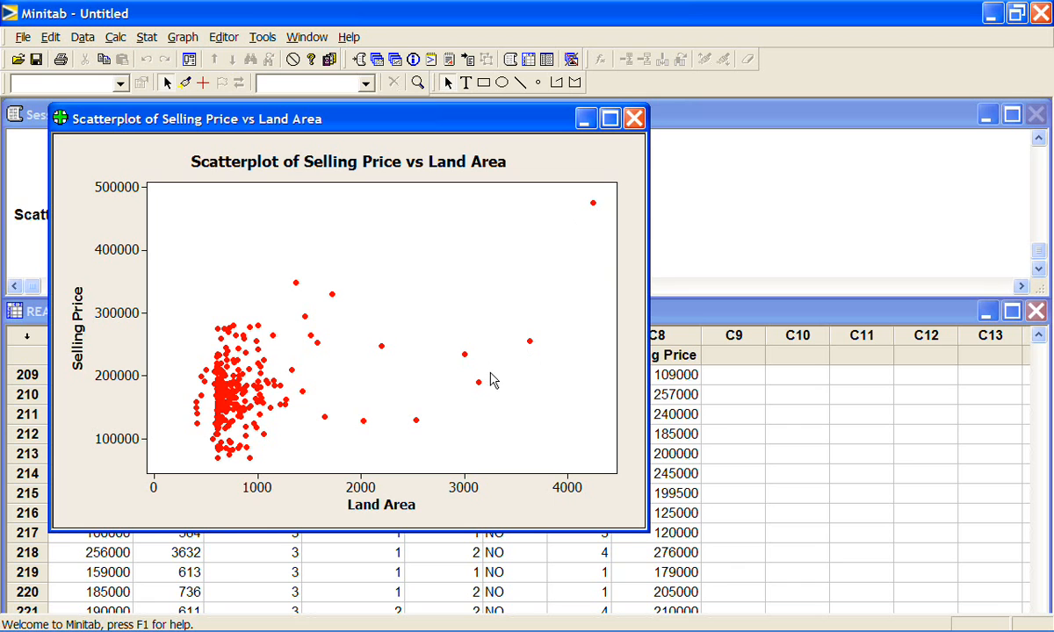
mouse_move(334, 302)
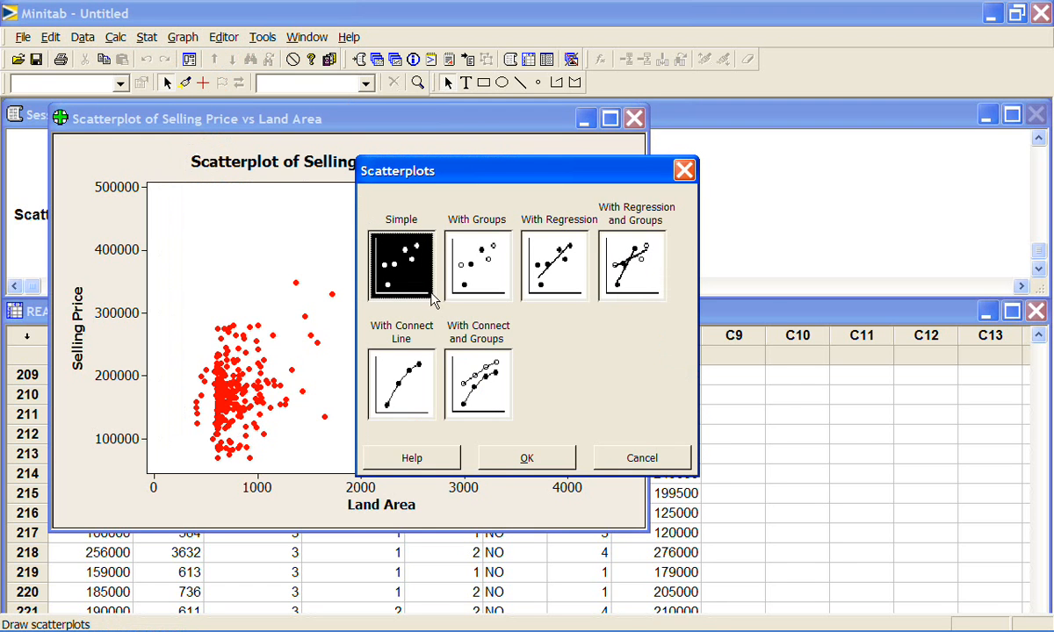
Choose a Simple scatterplot of Selling Price vs Land Area and go to its Data Options
left_click(527, 457)
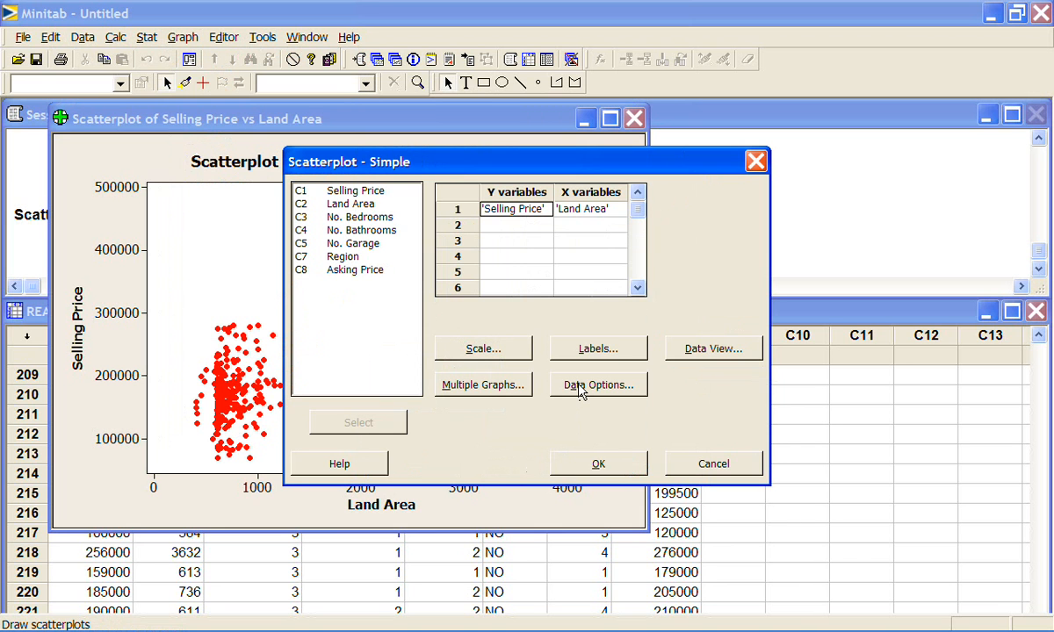
left_click(597, 384)
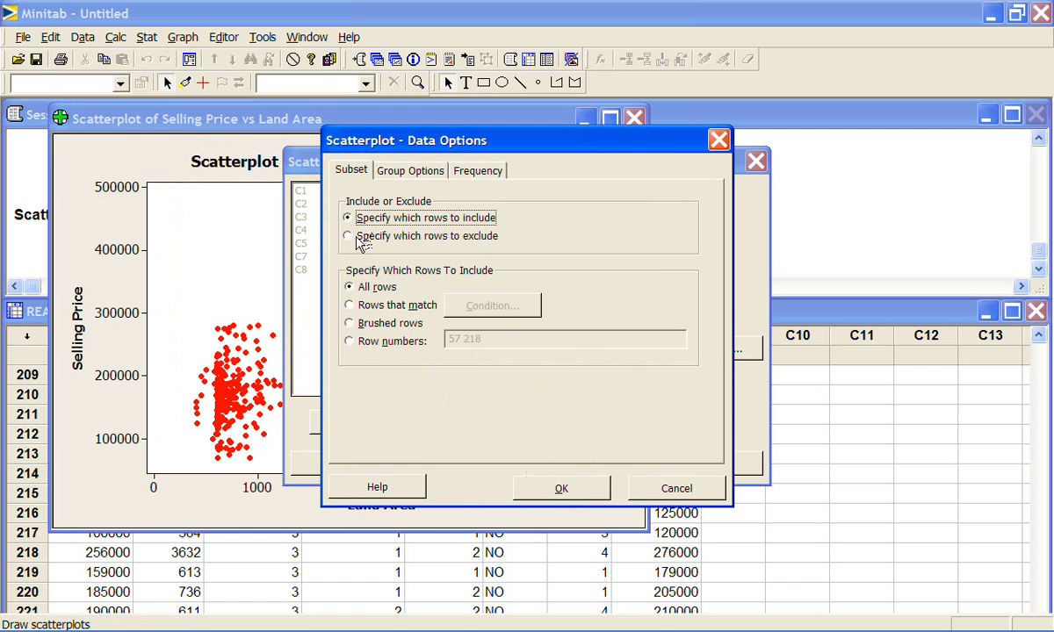
Exclude rows 57 and 218 from the plot by row number and confirm the subset
left_click(347, 235)
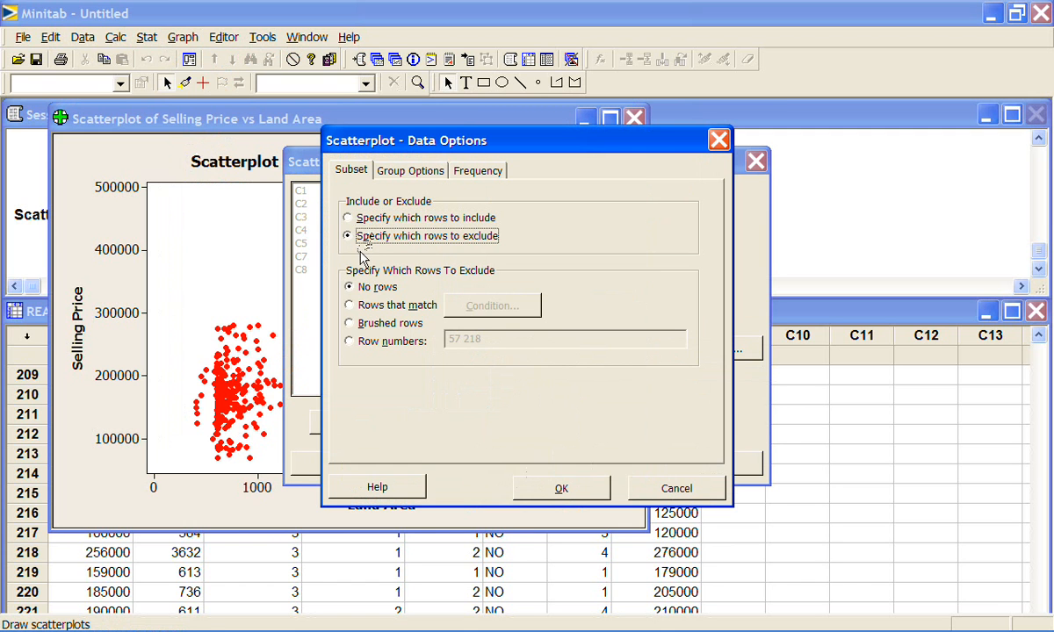
left_click(349, 340)
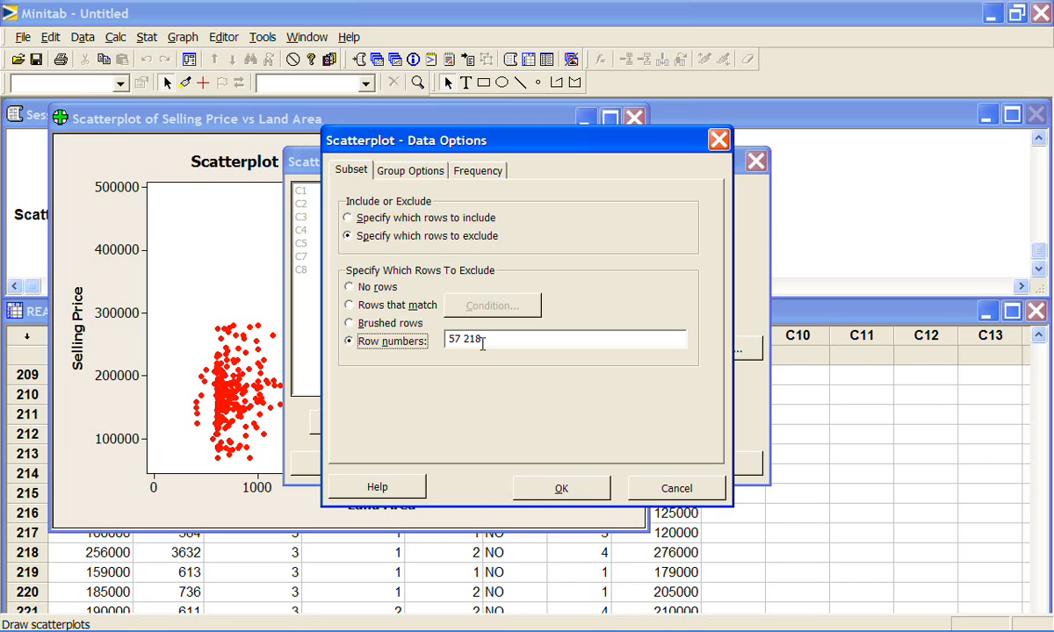
mouse_move(481, 341)
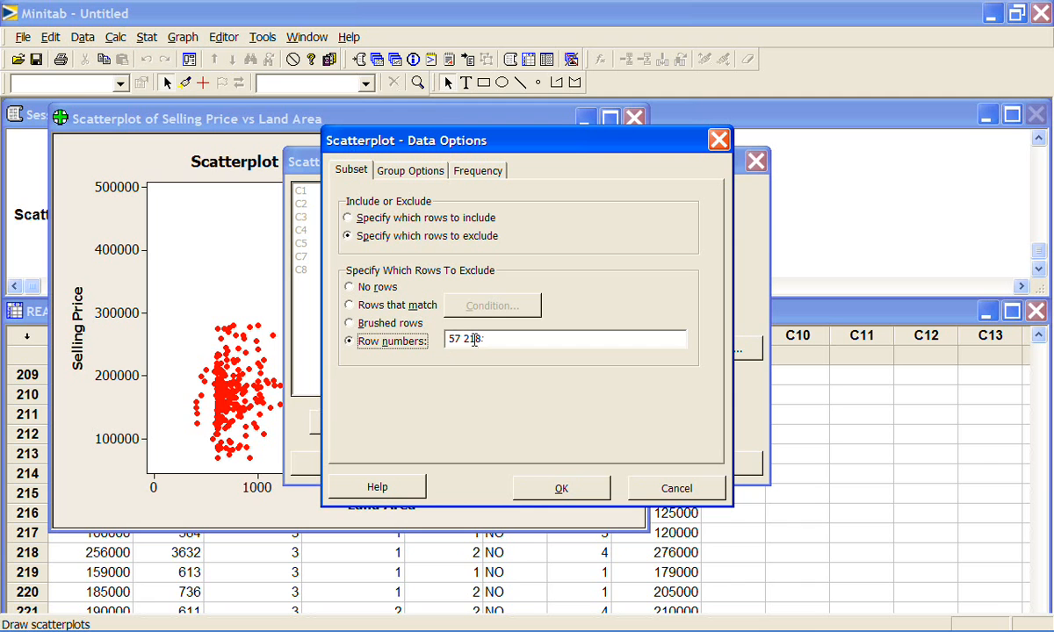
mouse_move(531, 441)
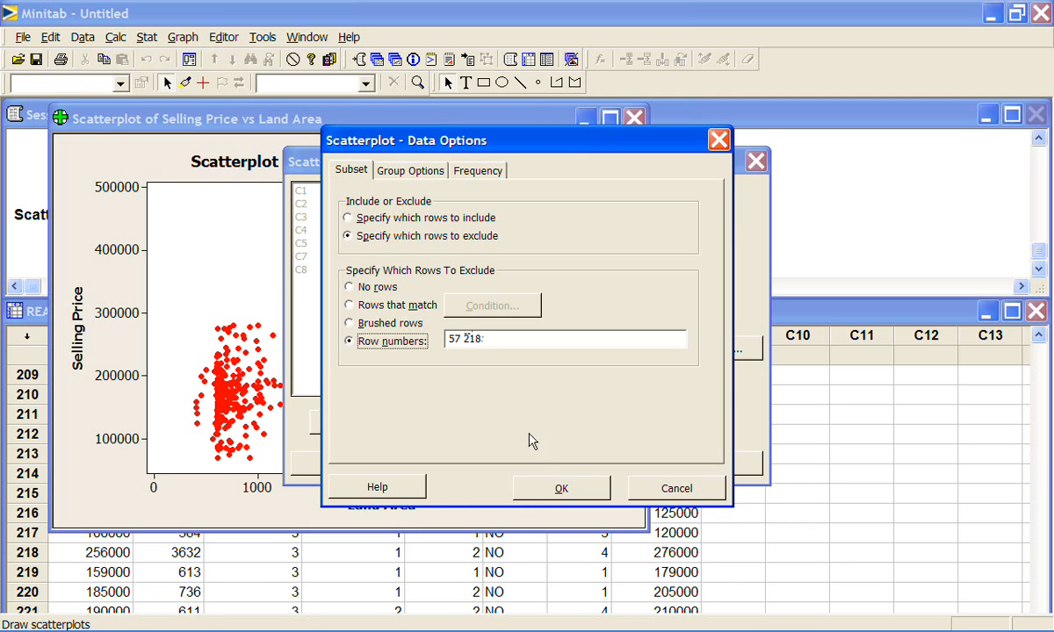
left_click(560, 488)
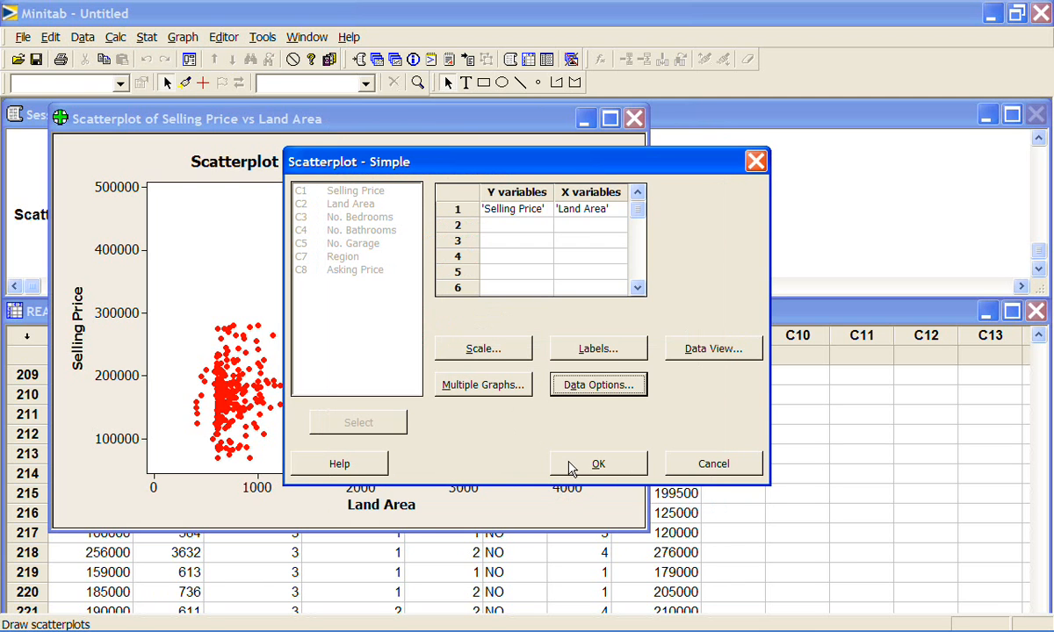
Draw the Selling Price vs Land Area scatterplot without rows 57 and 218
left_click(597, 464)
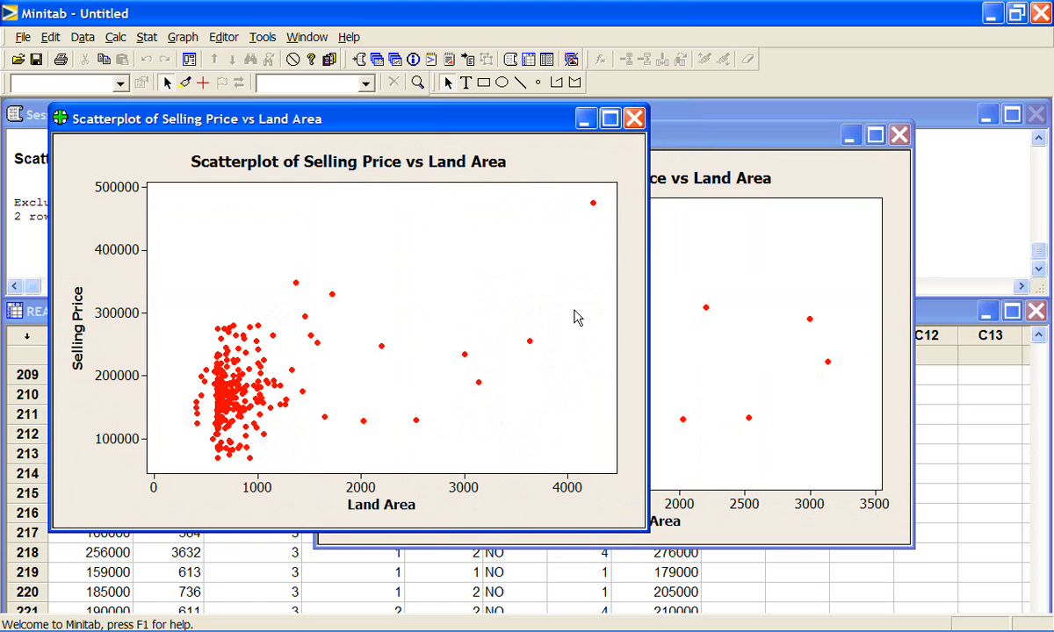
mouse_move(703, 534)
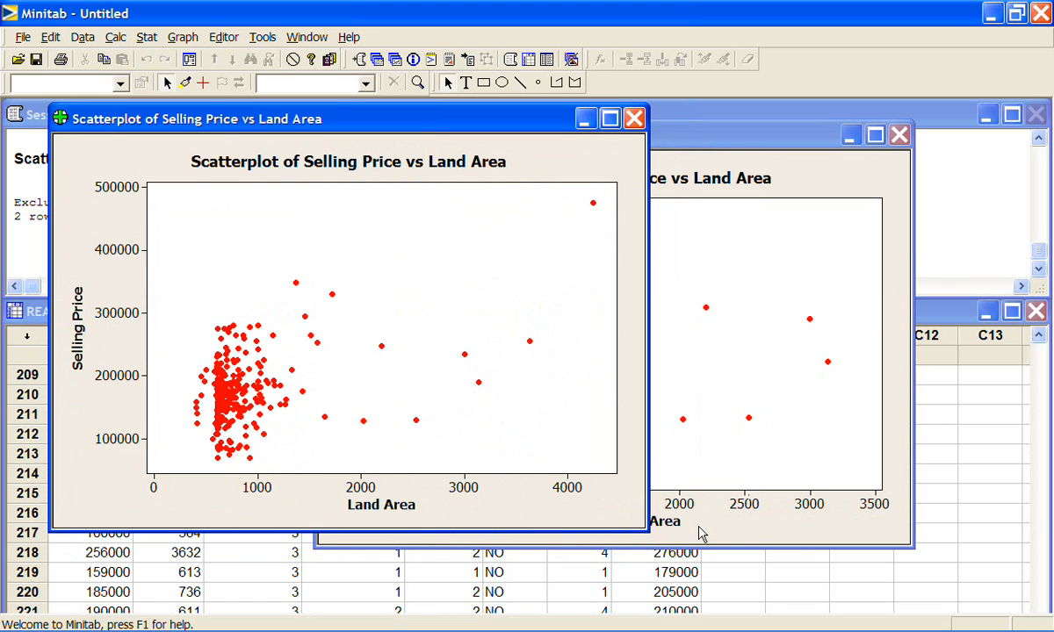
mouse_move(804, 530)
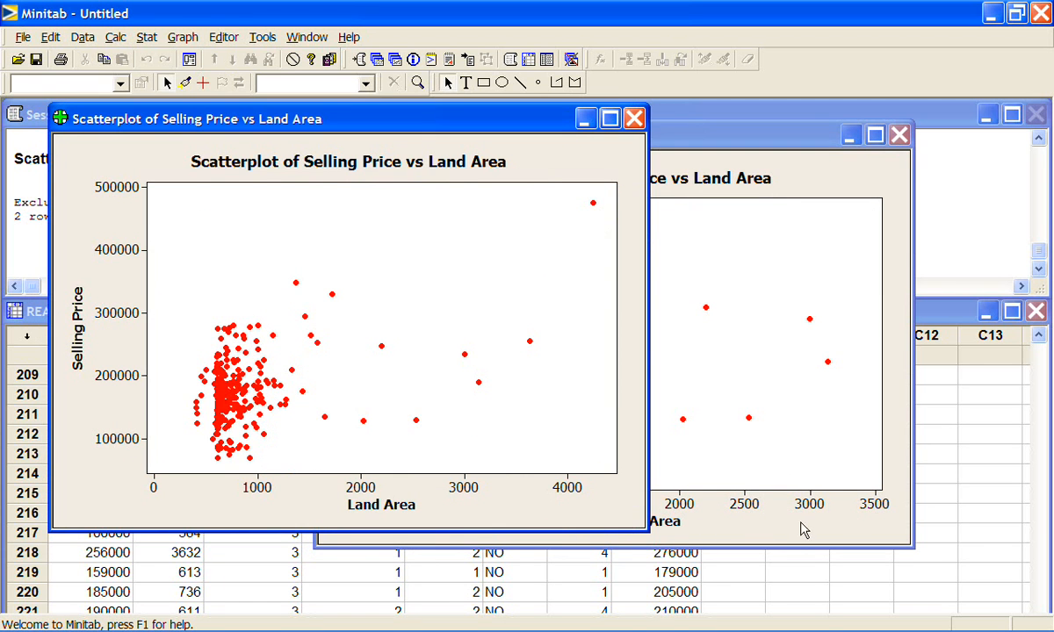
mouse_move(861, 513)
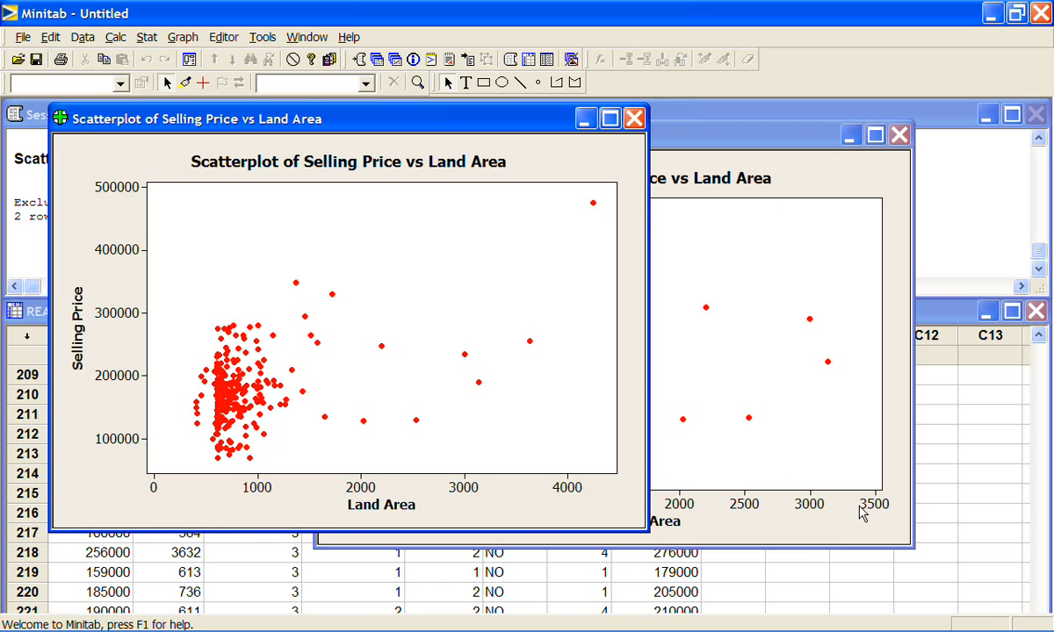
mouse_move(606, 483)
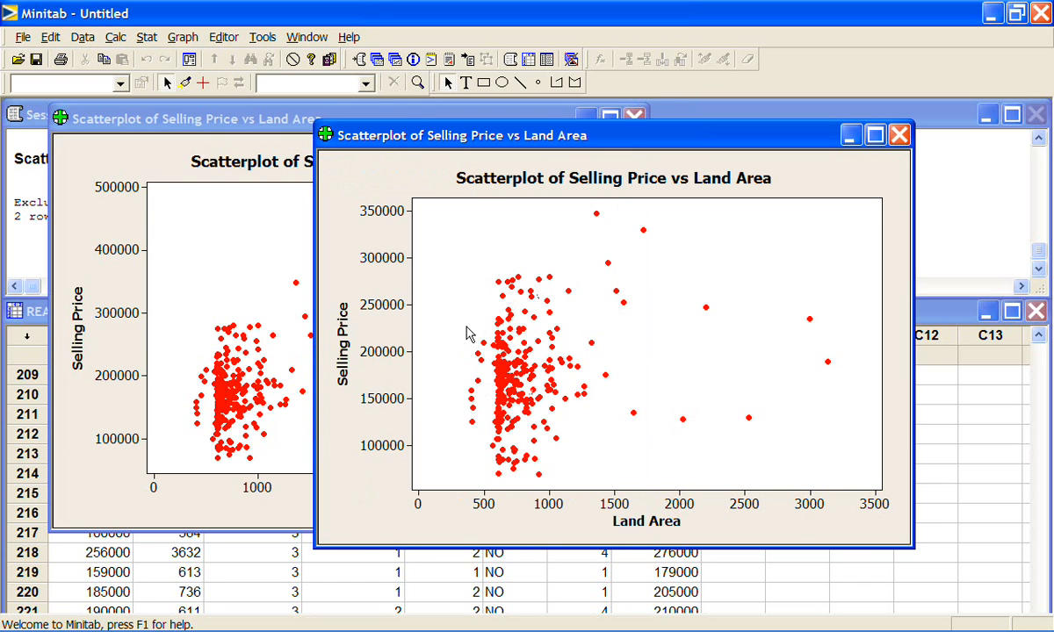
mouse_move(692, 193)
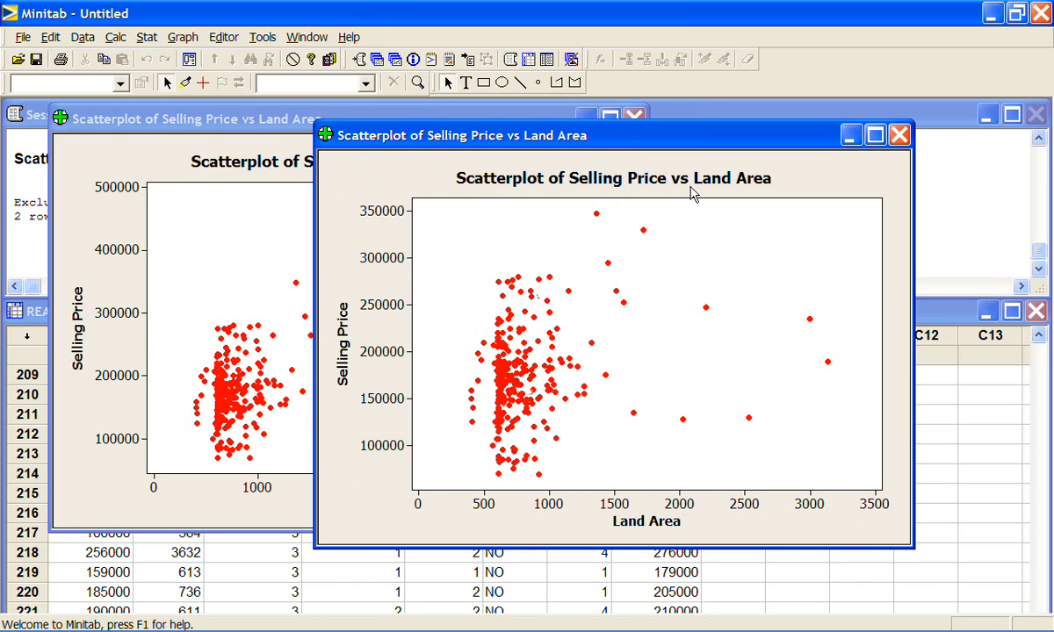
mouse_move(548, 351)
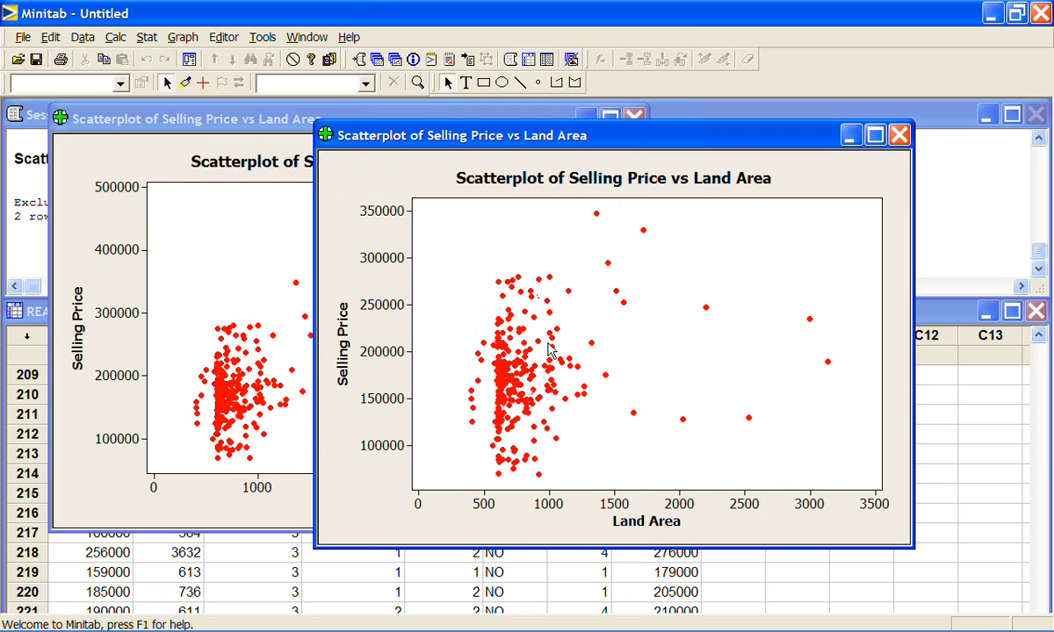
mouse_move(534, 471)
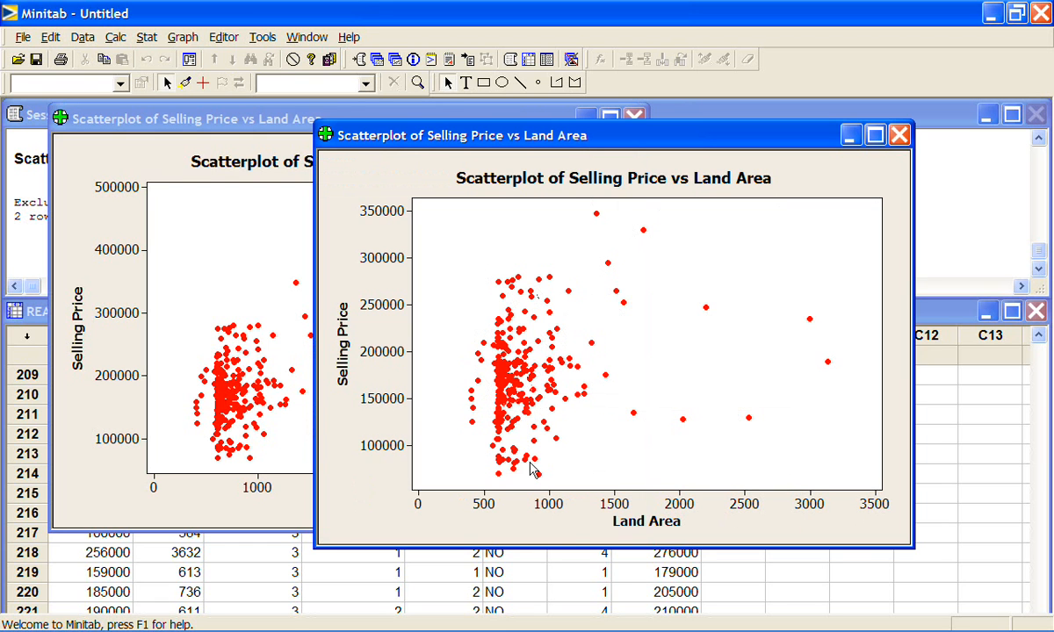
mouse_move(509, 430)
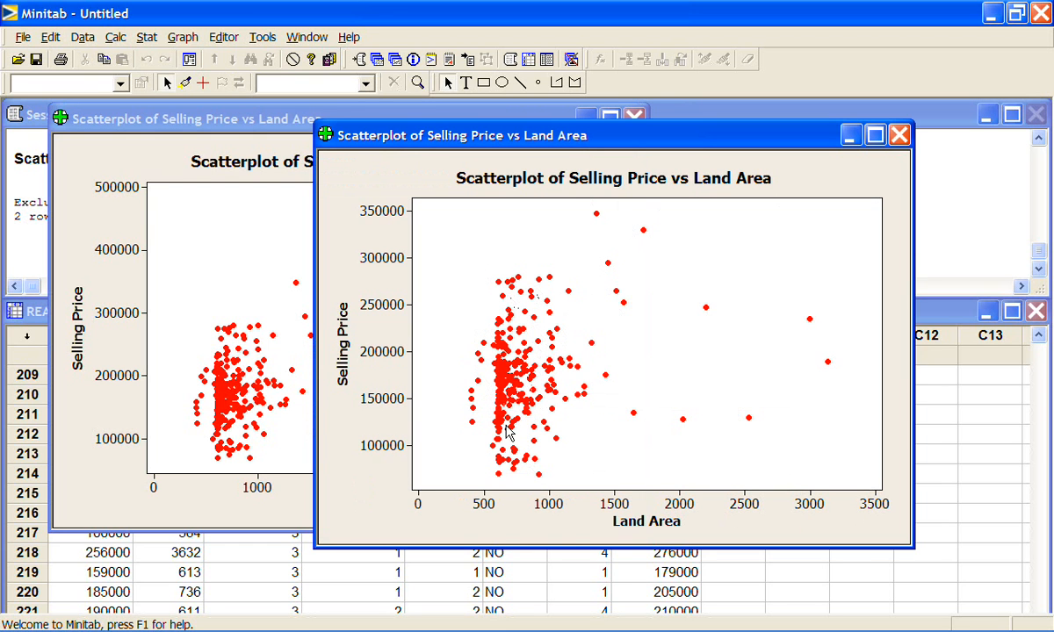
mouse_move(565, 267)
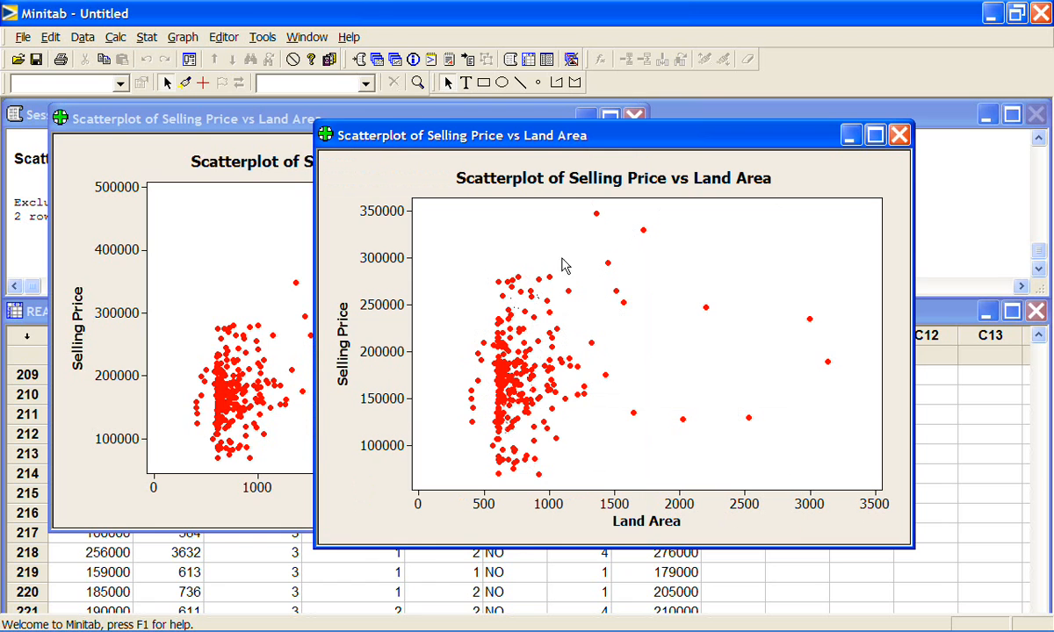
mouse_move(527, 489)
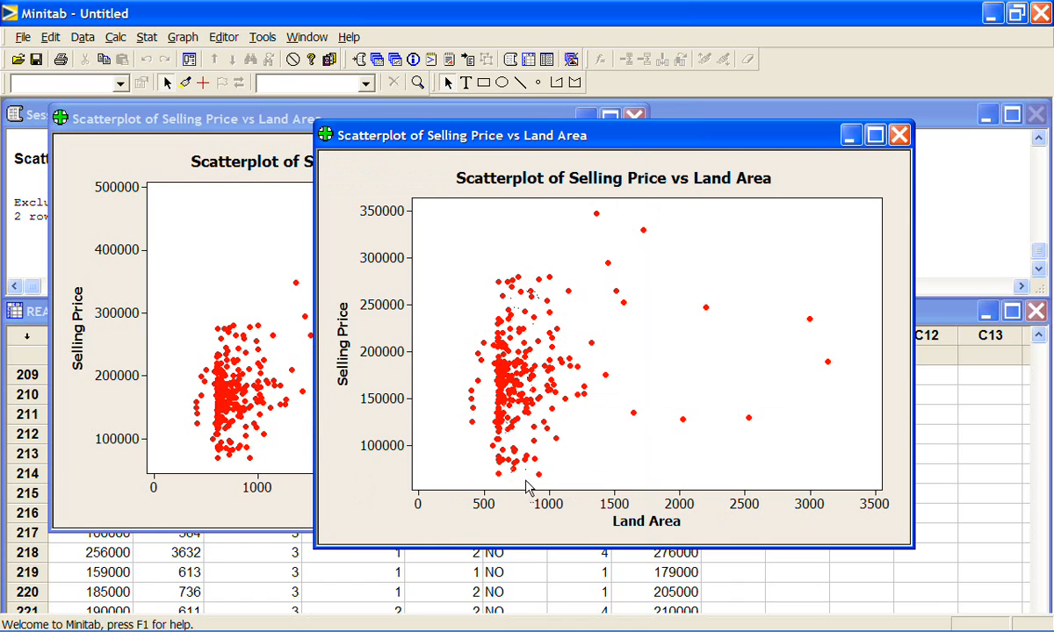
mouse_move(832, 478)
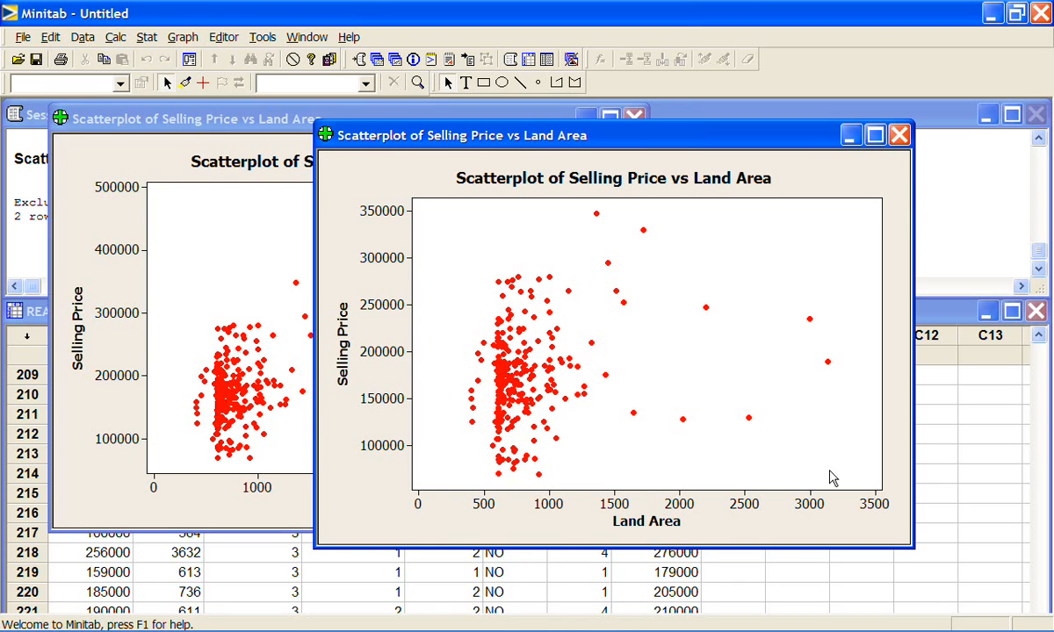
mouse_move(825, 358)
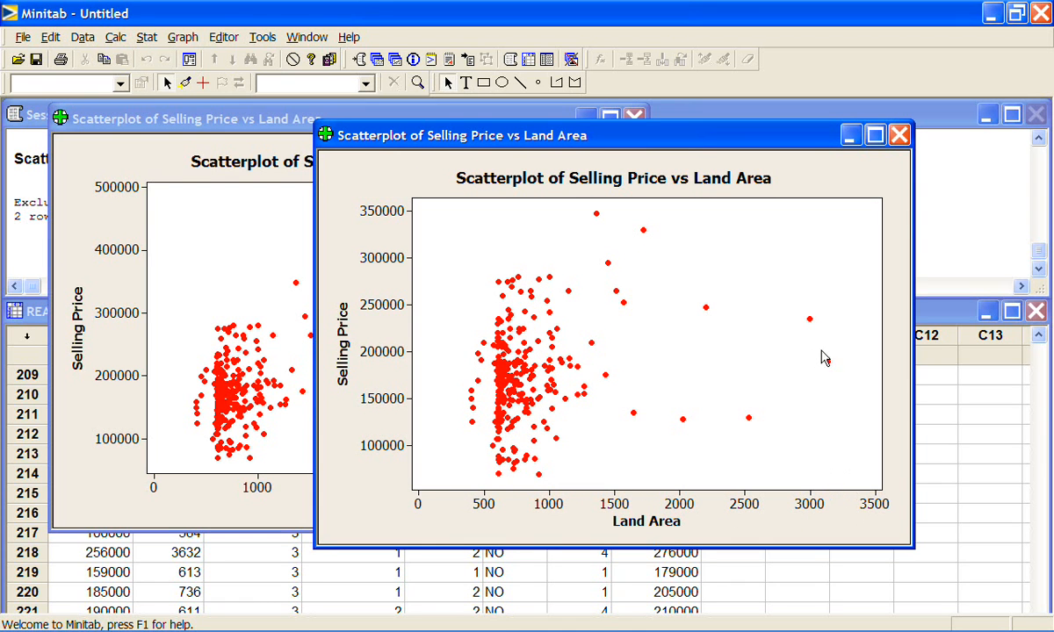
mouse_move(833, 367)
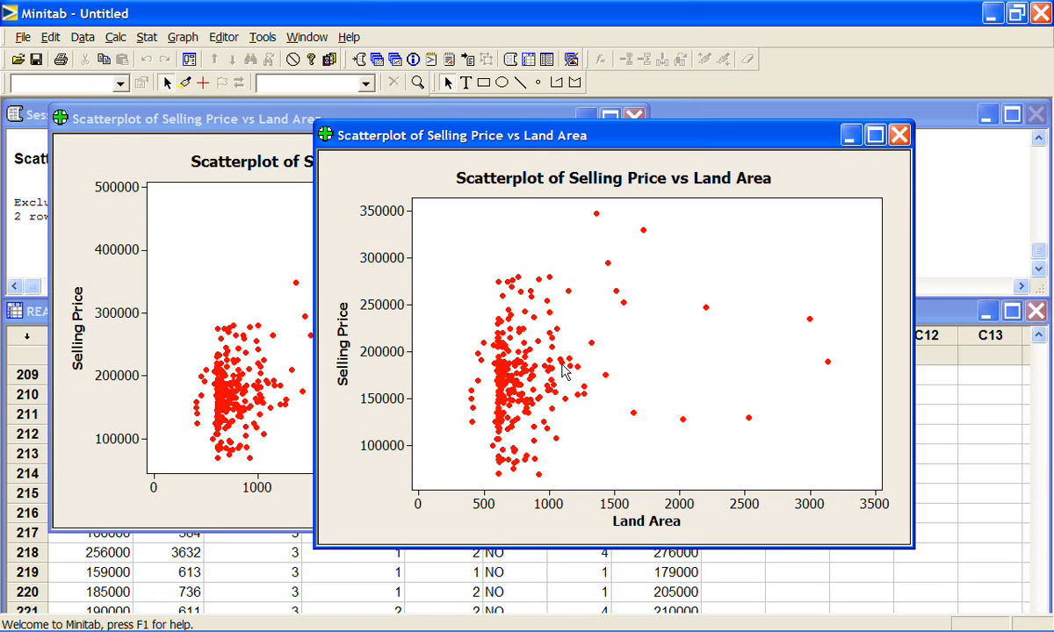
mouse_move(578, 324)
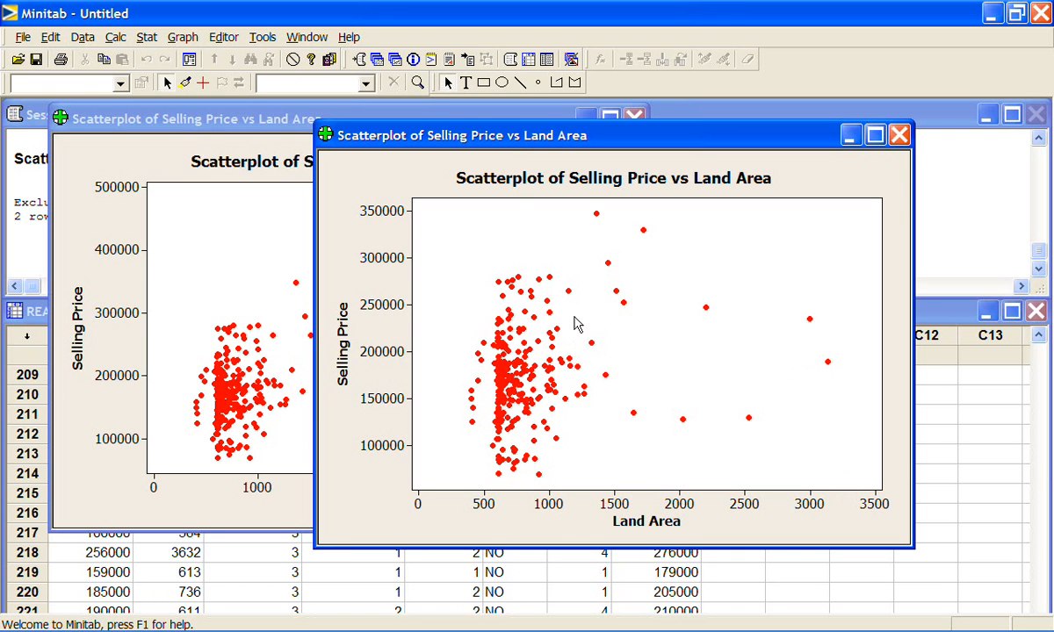
mouse_move(636, 358)
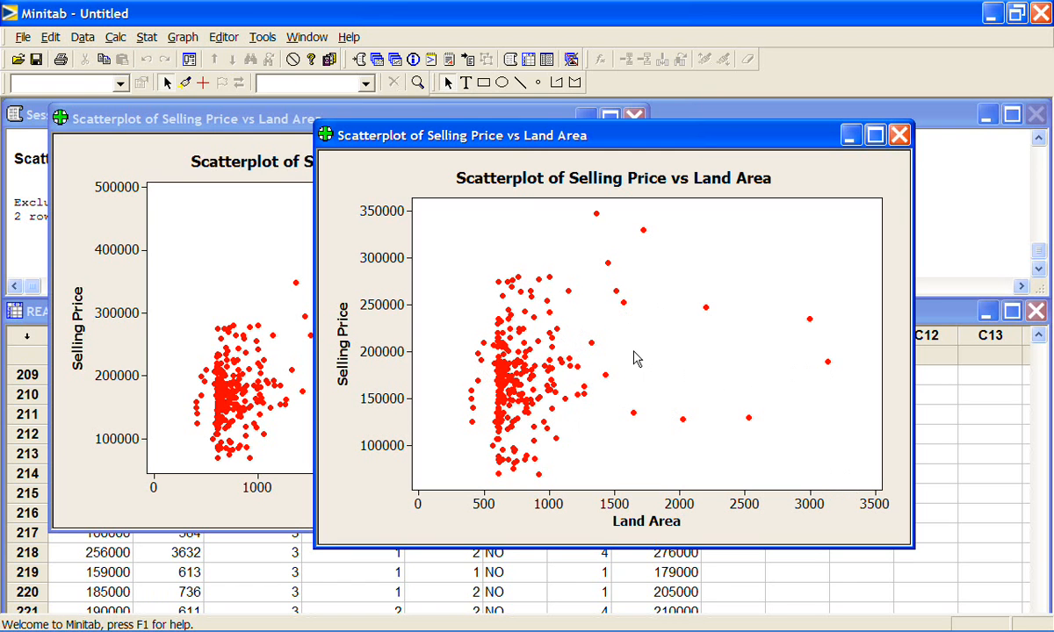
mouse_move(569, 167)
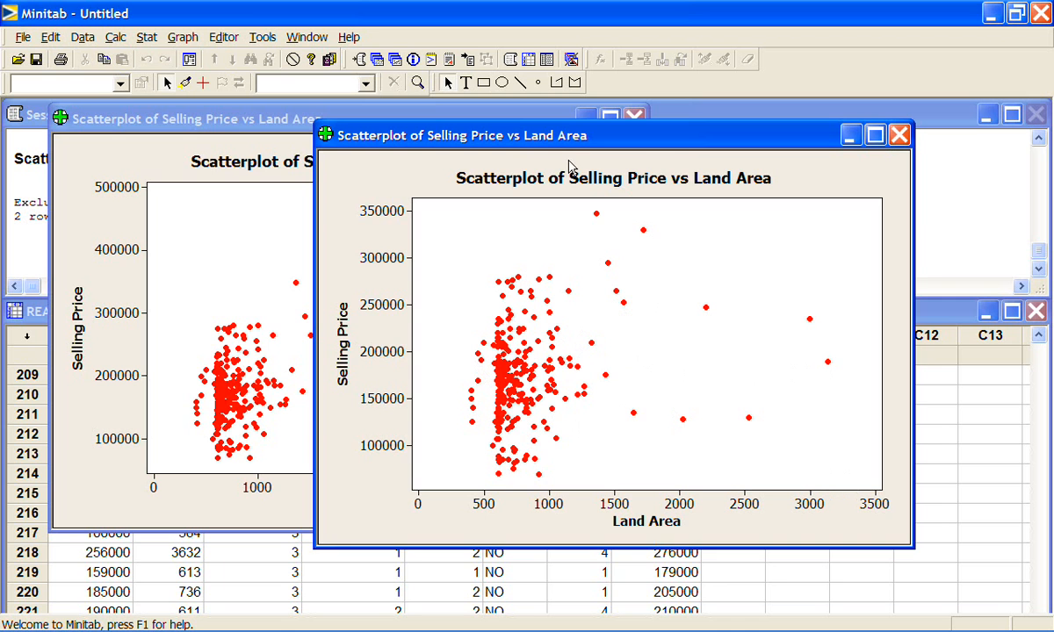
Start a new Simple scatterplot for Selling Price against Asking Price
left_click(183, 37)
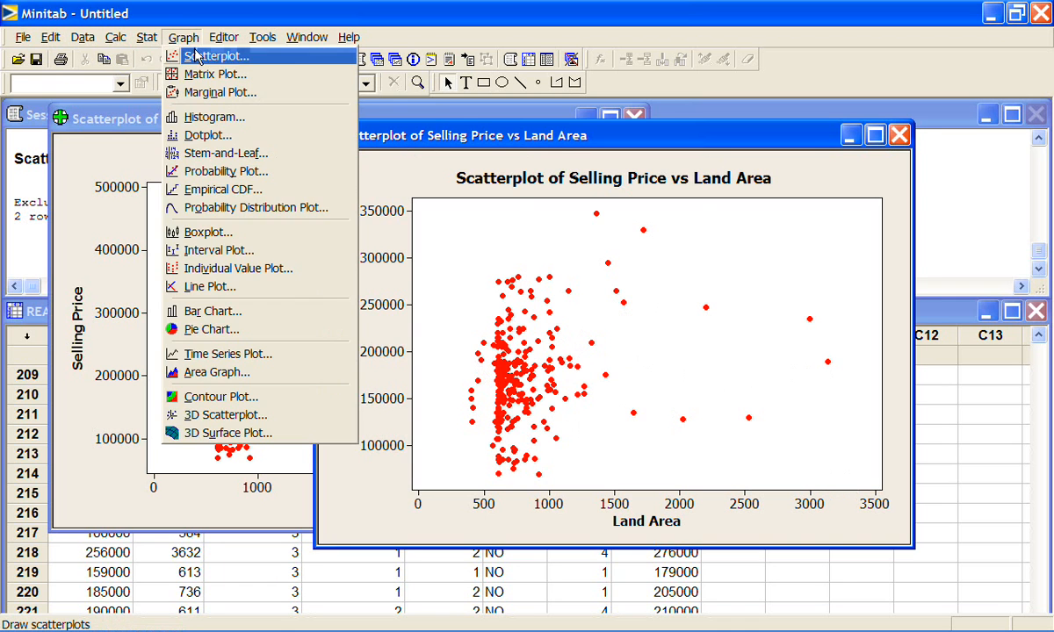
left_click(218, 55)
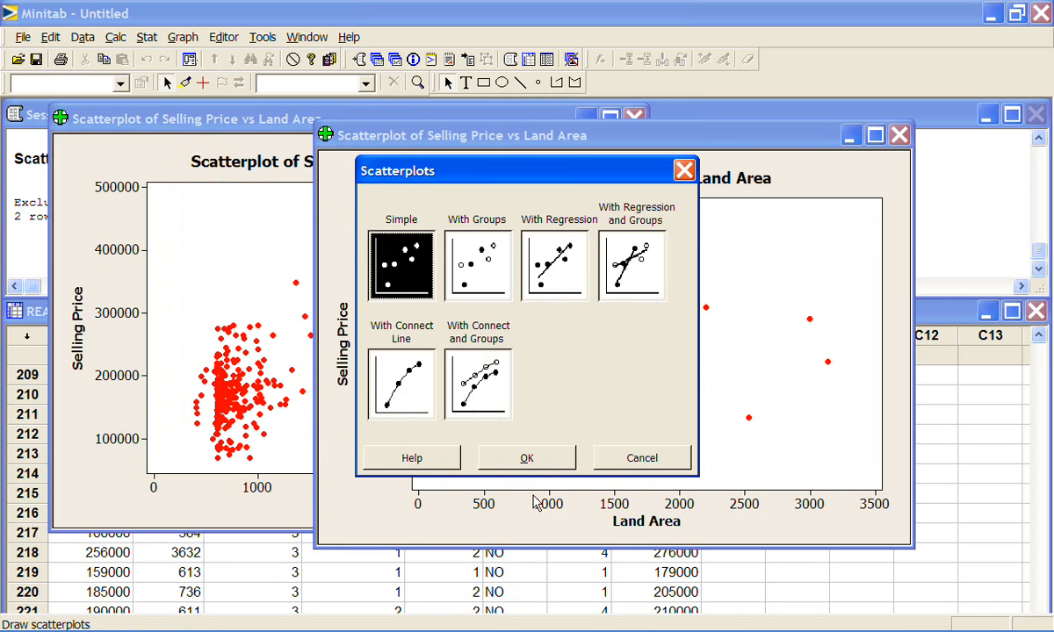
left_click(527, 457)
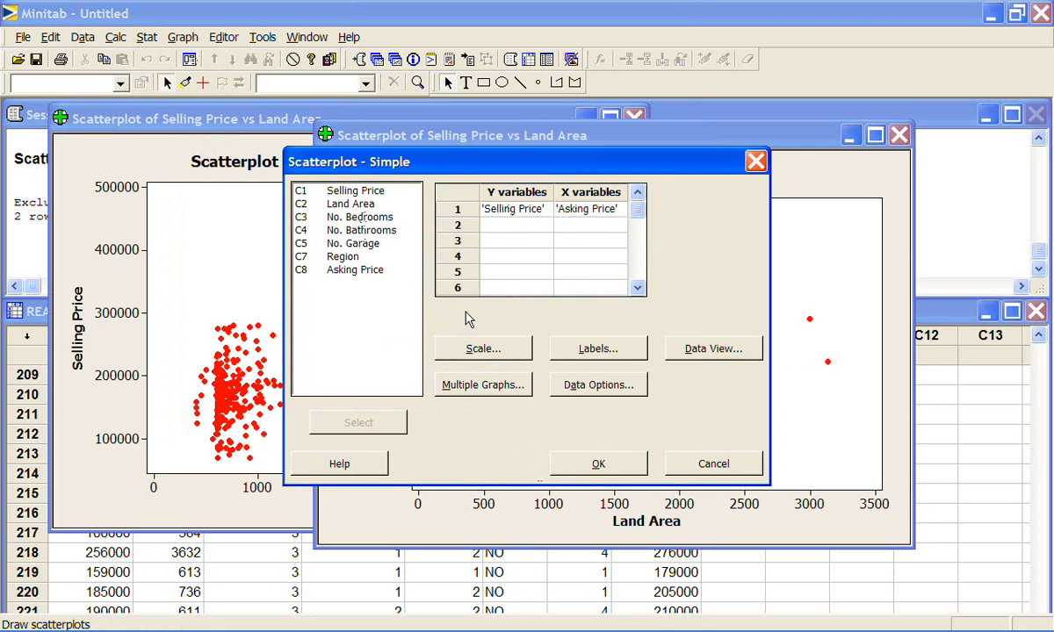
Set Data Options to exclude no rows and draw the Selling Price vs Asking Price plot
left_click(597, 384)
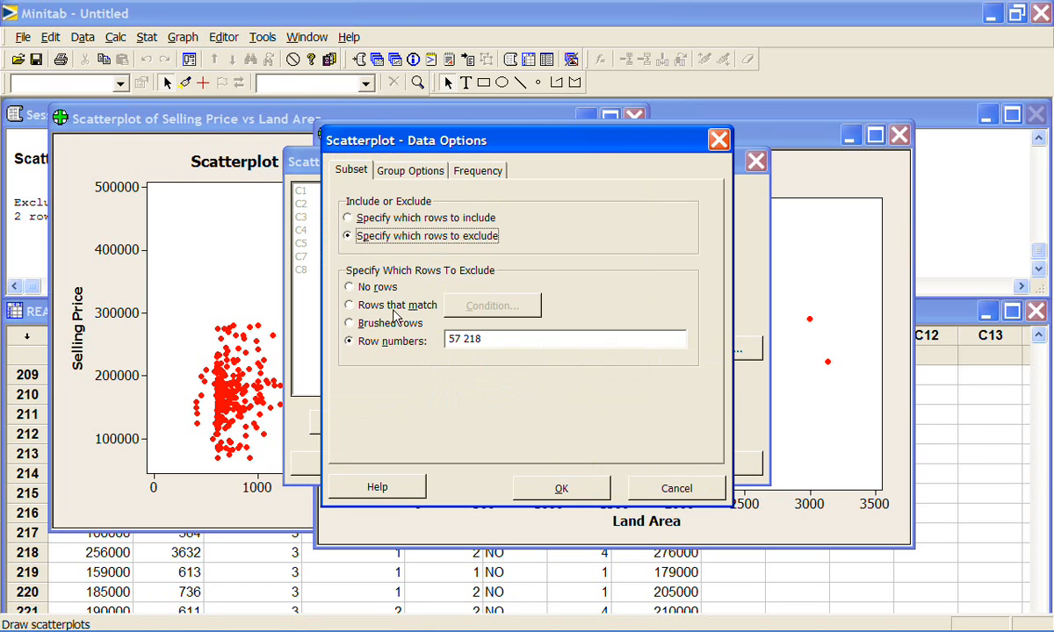
left_click(350, 288)
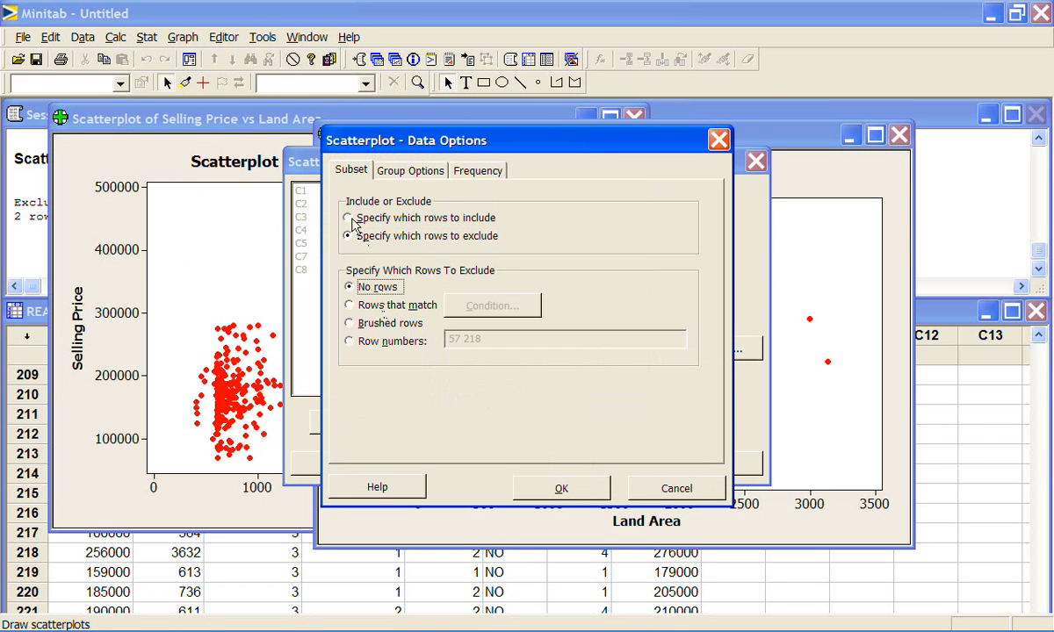
left_click(676, 488)
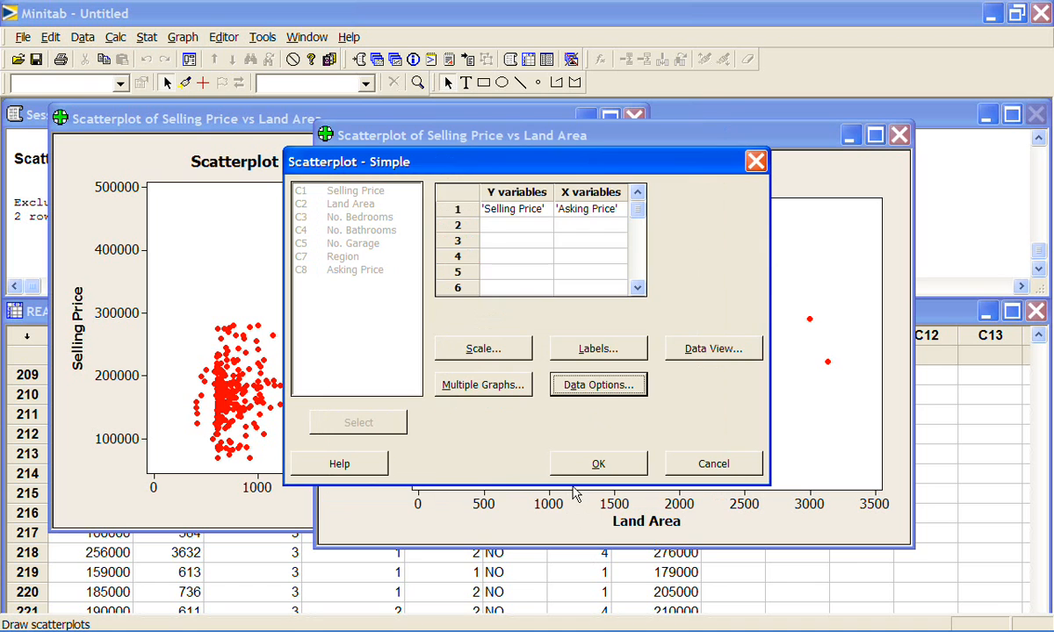
left_click(598, 464)
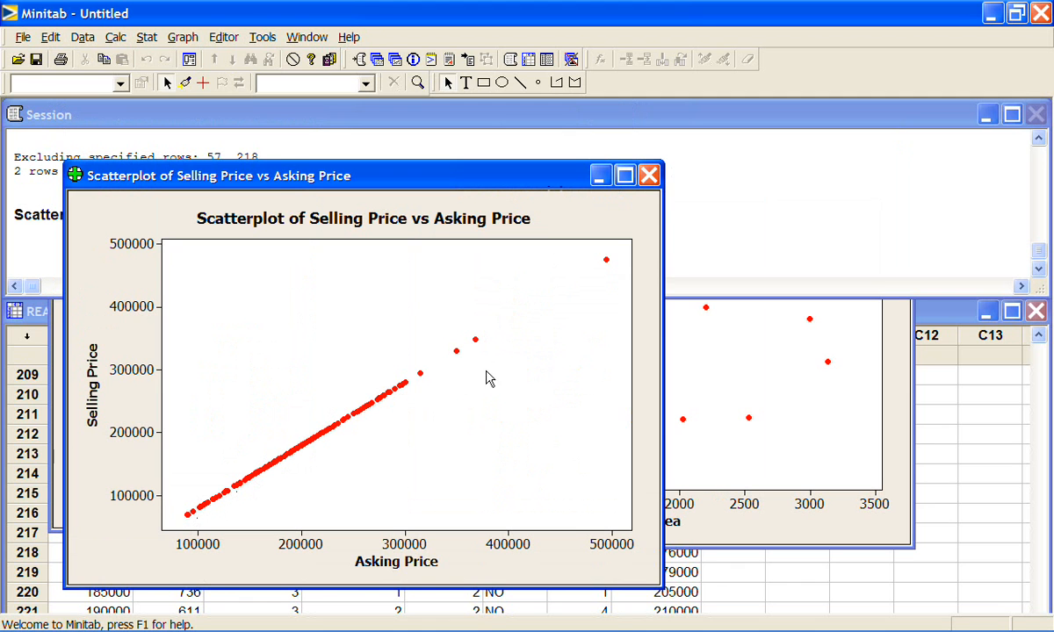
mouse_move(604, 260)
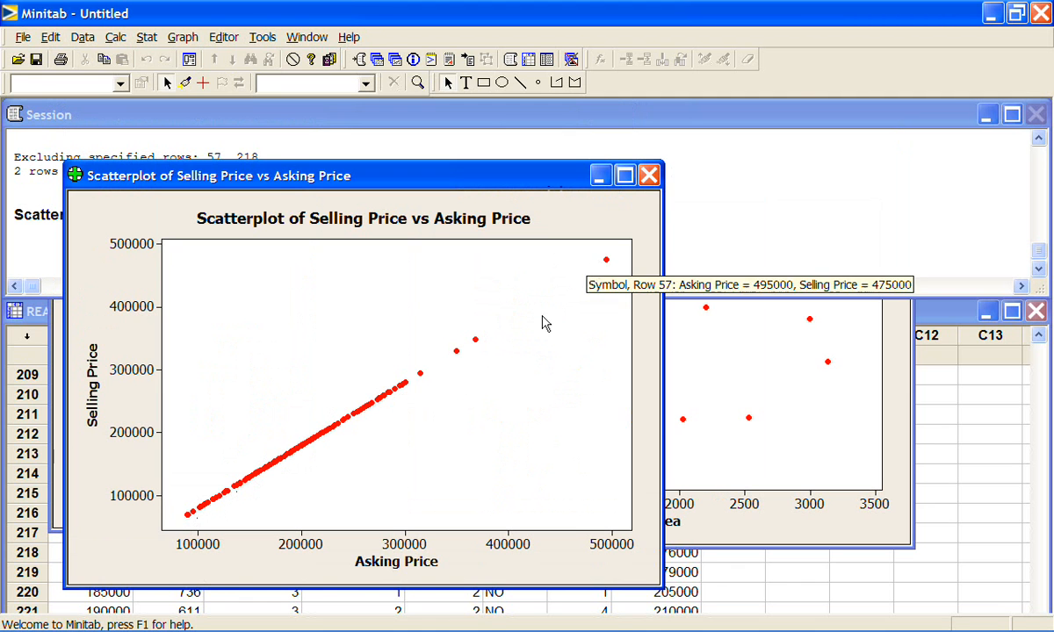
mouse_move(232, 509)
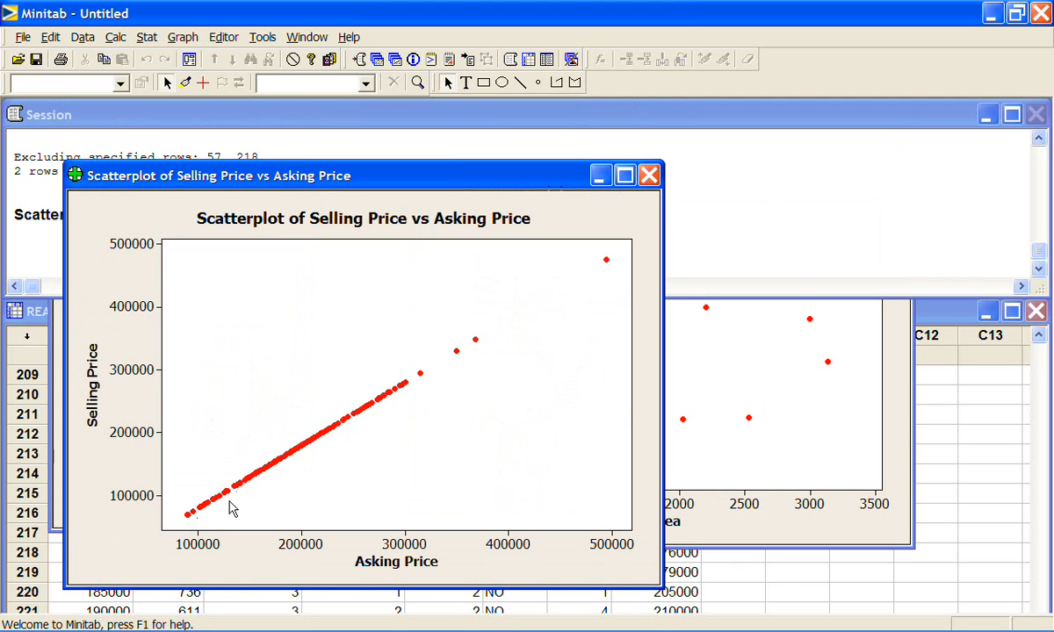
mouse_move(373, 559)
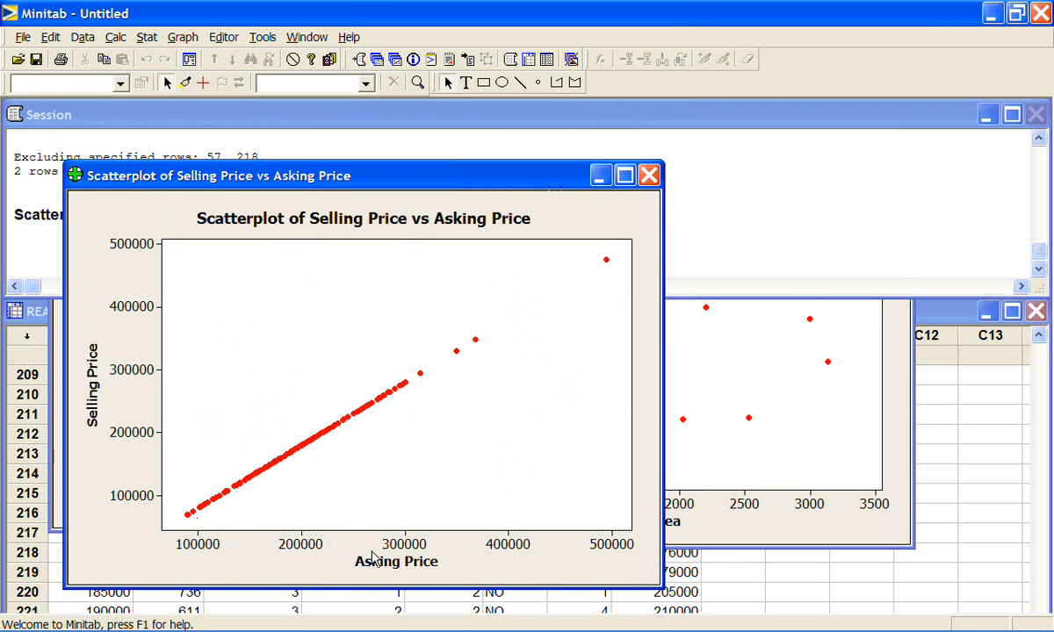
mouse_move(156, 457)
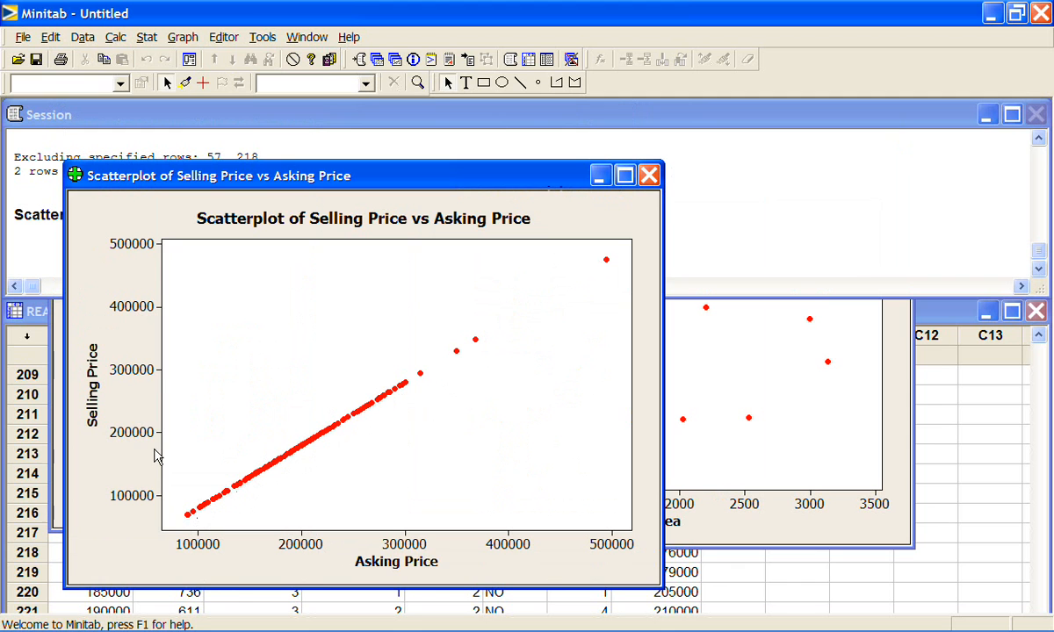
mouse_move(249, 501)
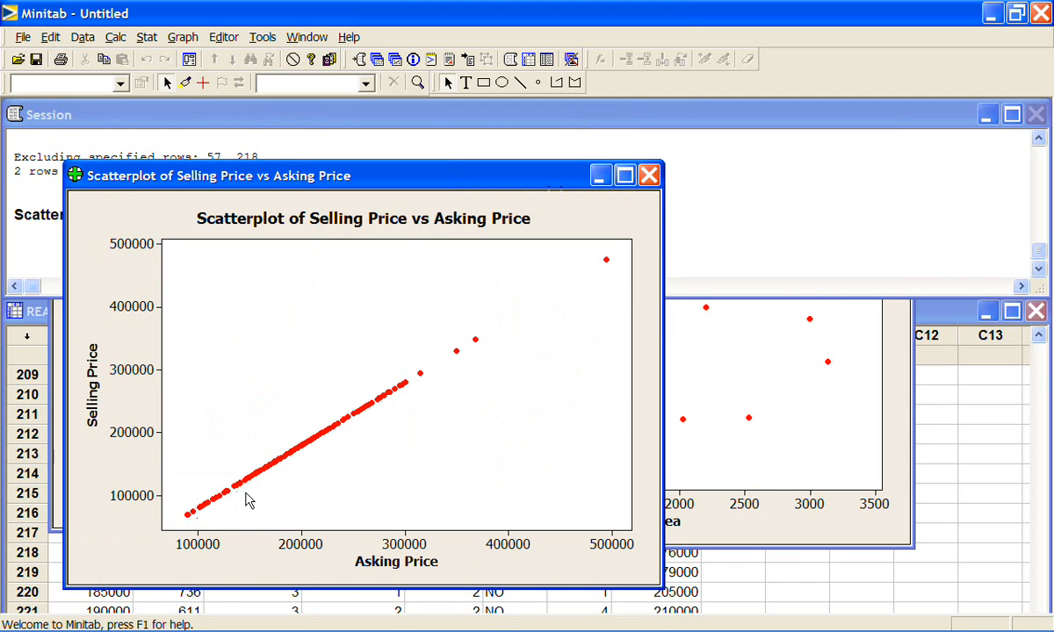
mouse_move(414, 404)
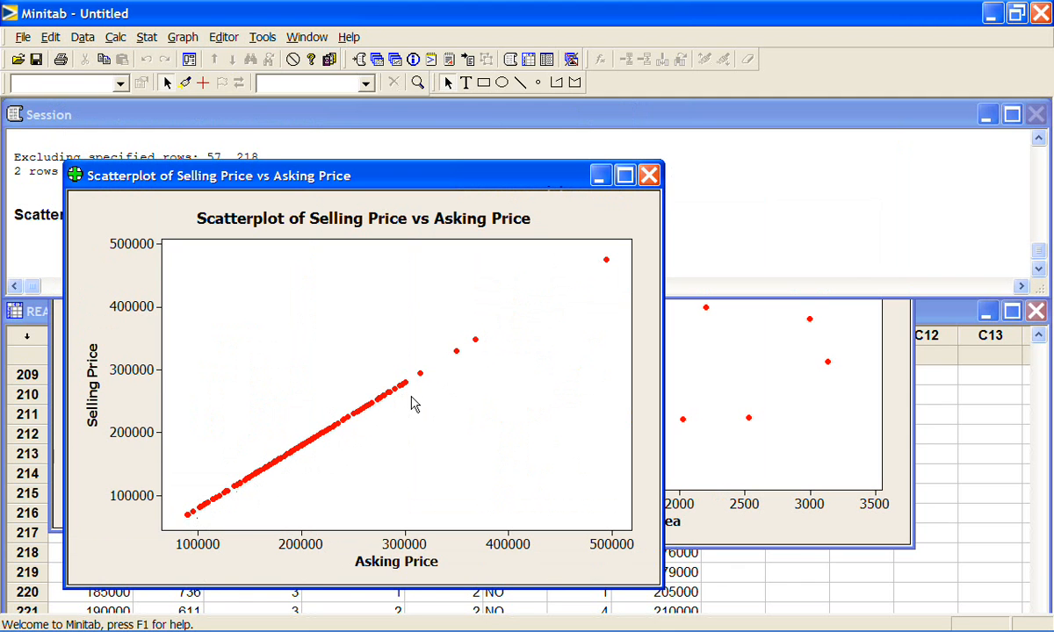
mouse_move(345, 379)
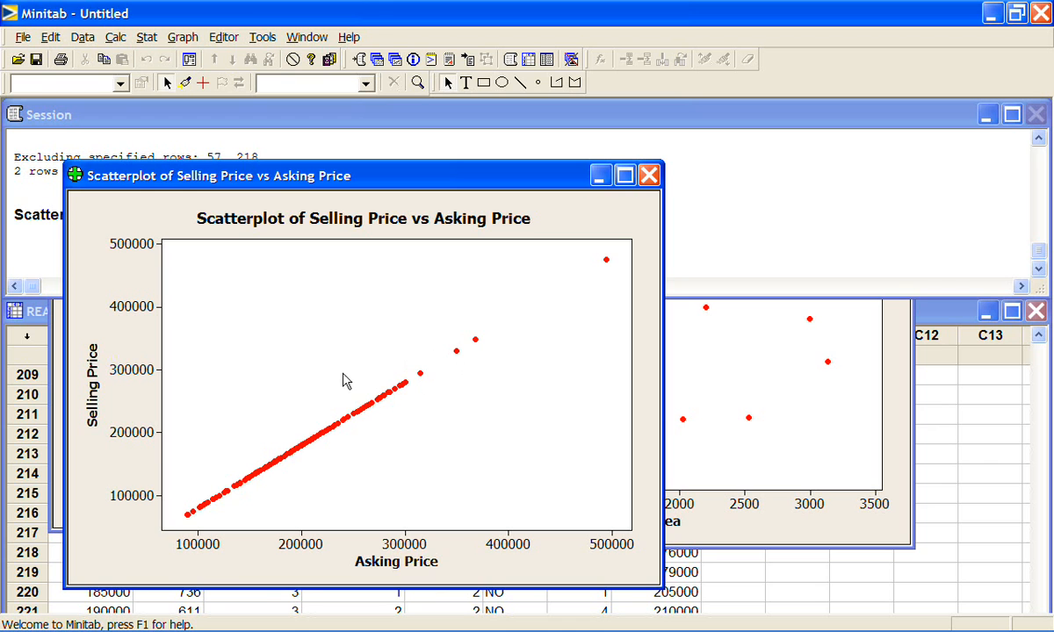
mouse_move(481, 460)
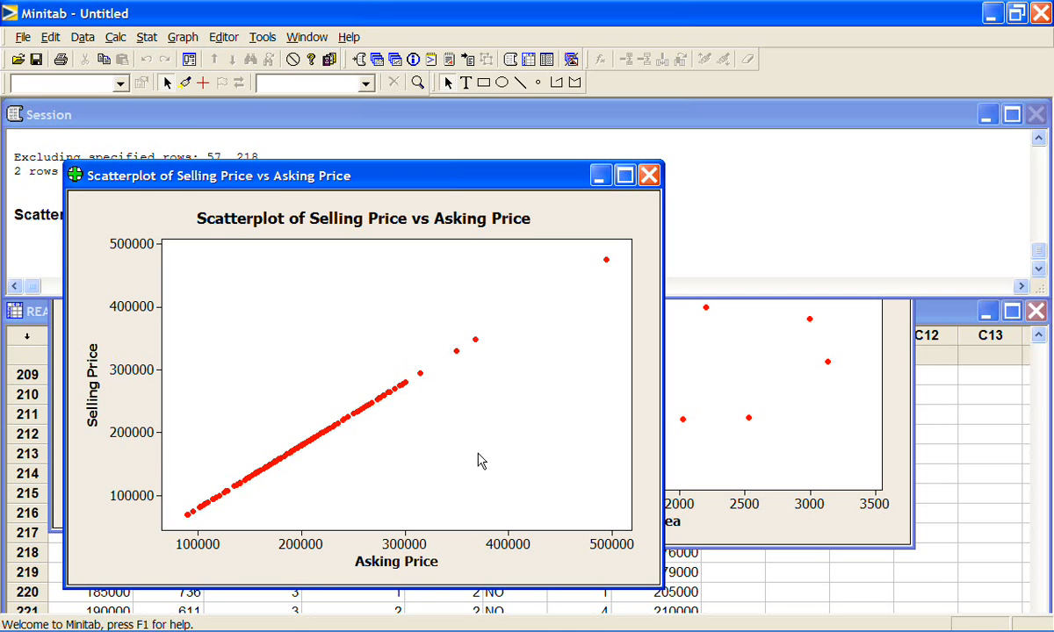
mouse_move(376, 413)
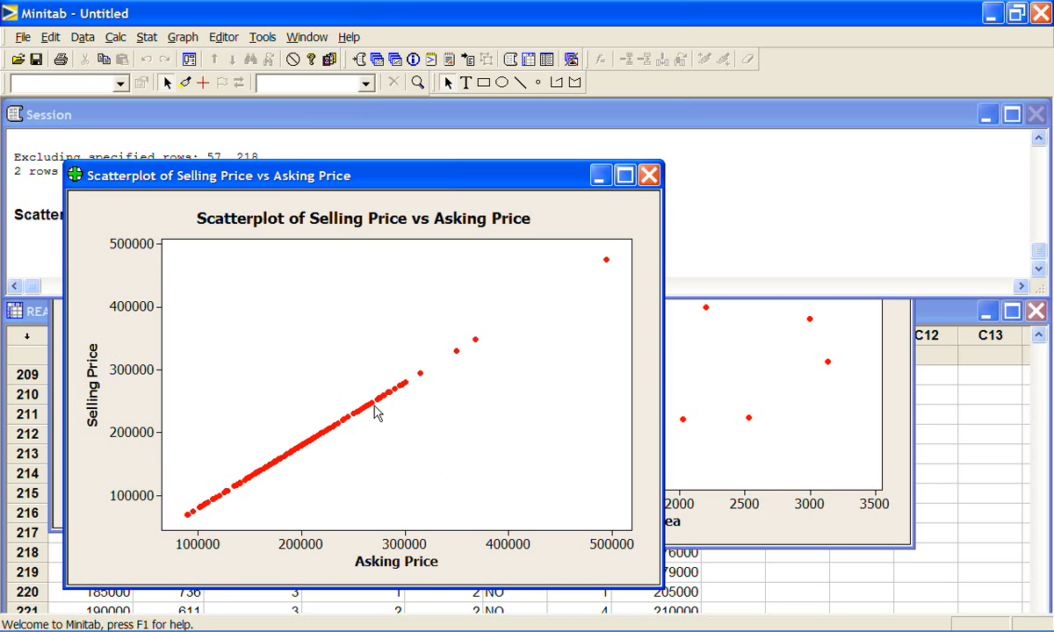
mouse_move(394, 393)
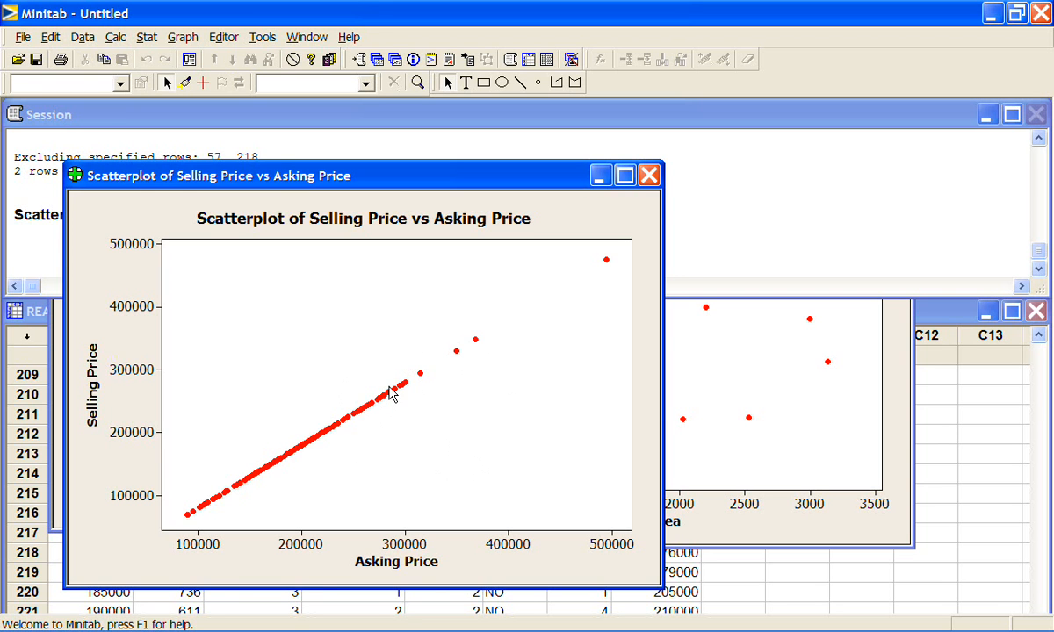
mouse_move(650, 175)
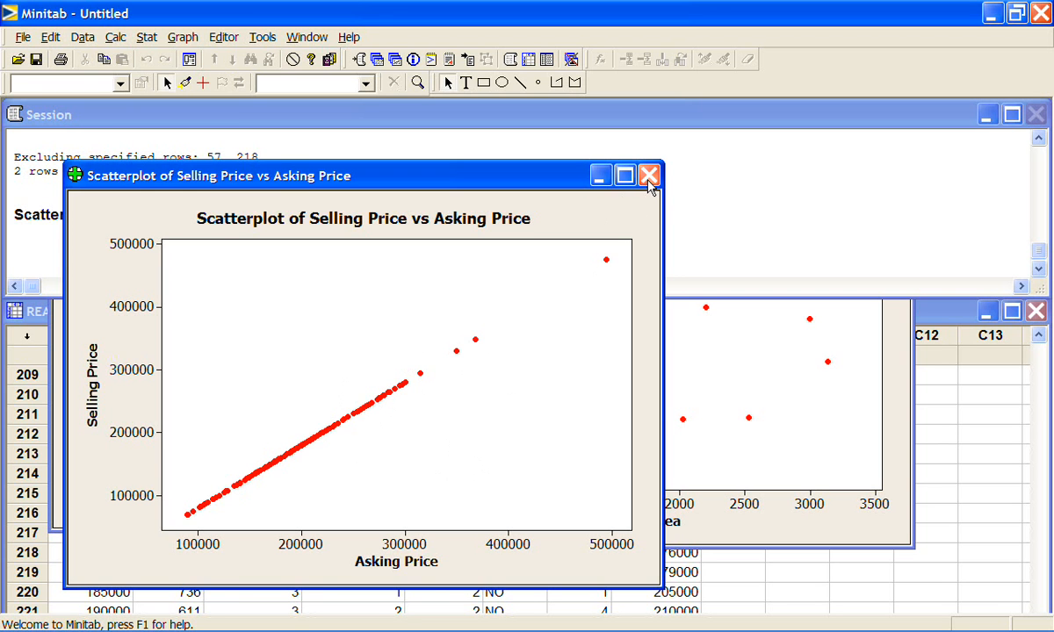
mouse_move(650, 176)
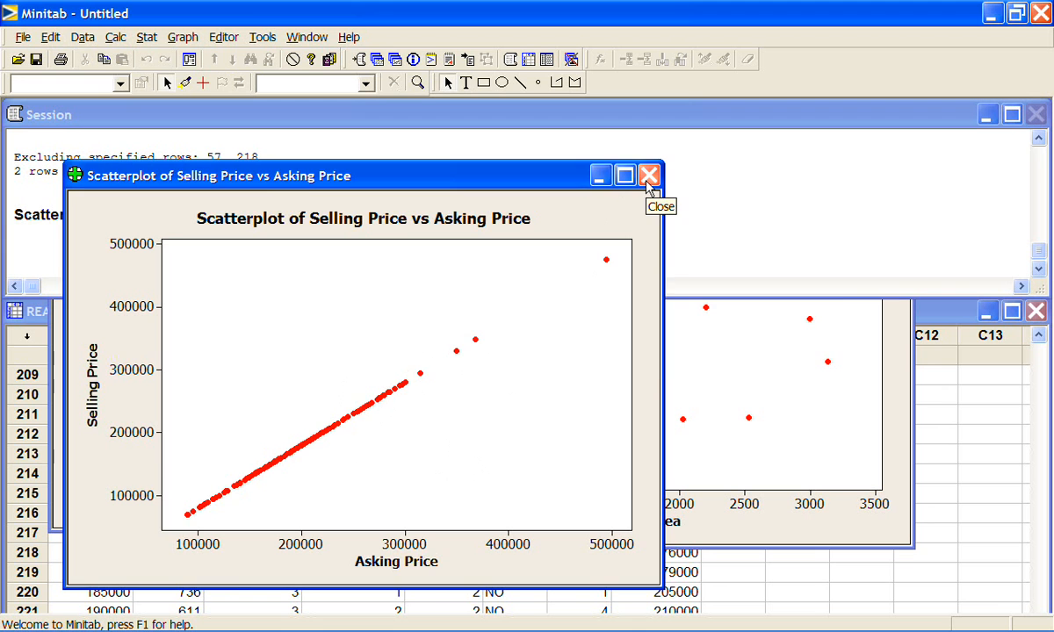
Close the Selling Price vs Asking Price scatterplot window
left_click(650, 176)
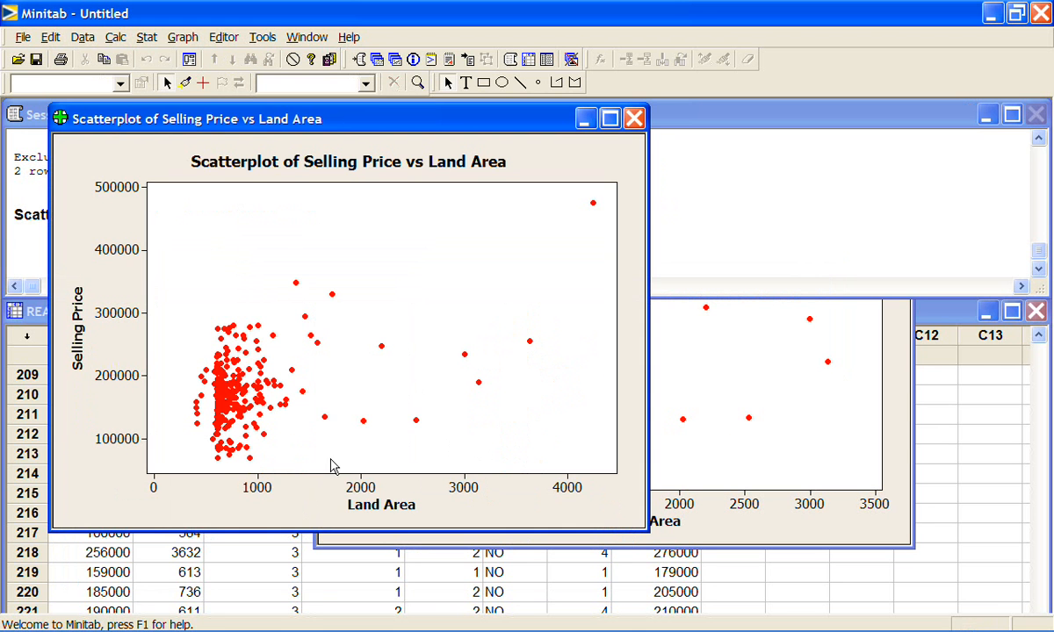
mouse_move(262, 351)
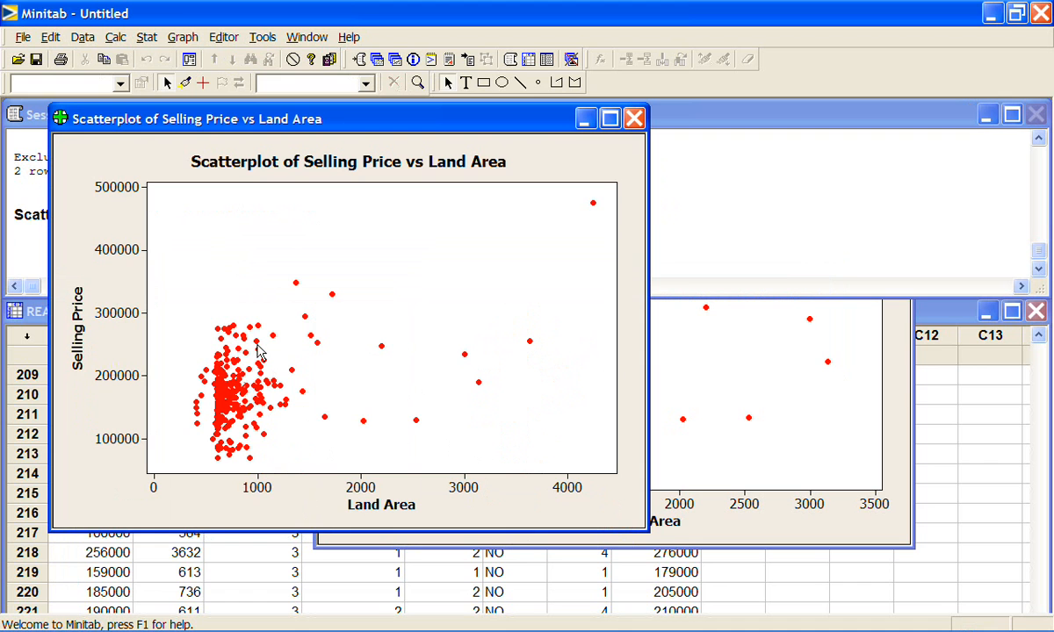
mouse_move(209, 358)
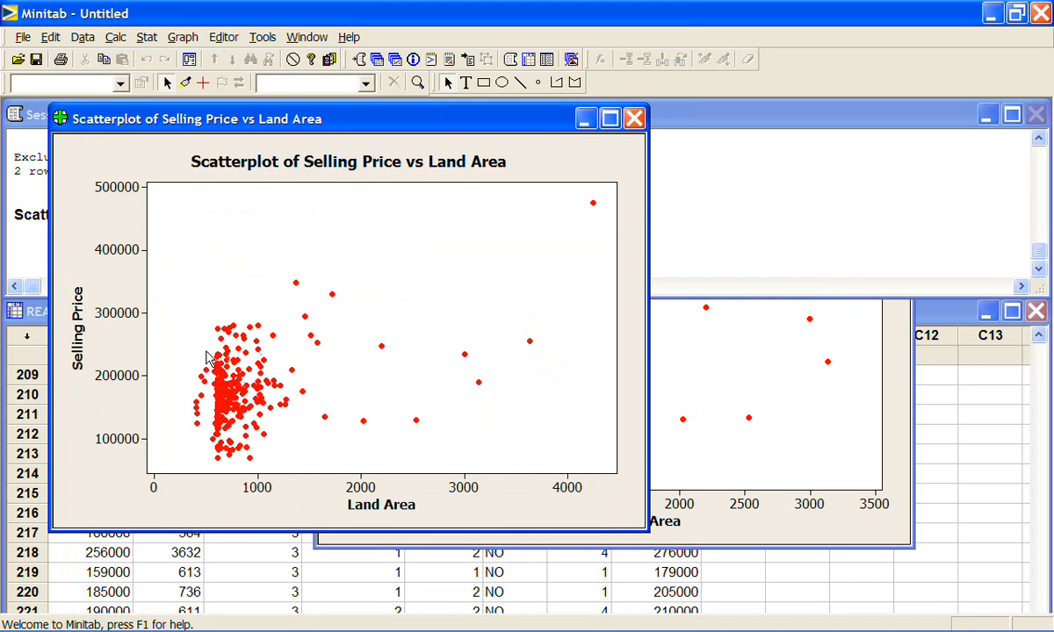
mouse_move(255, 357)
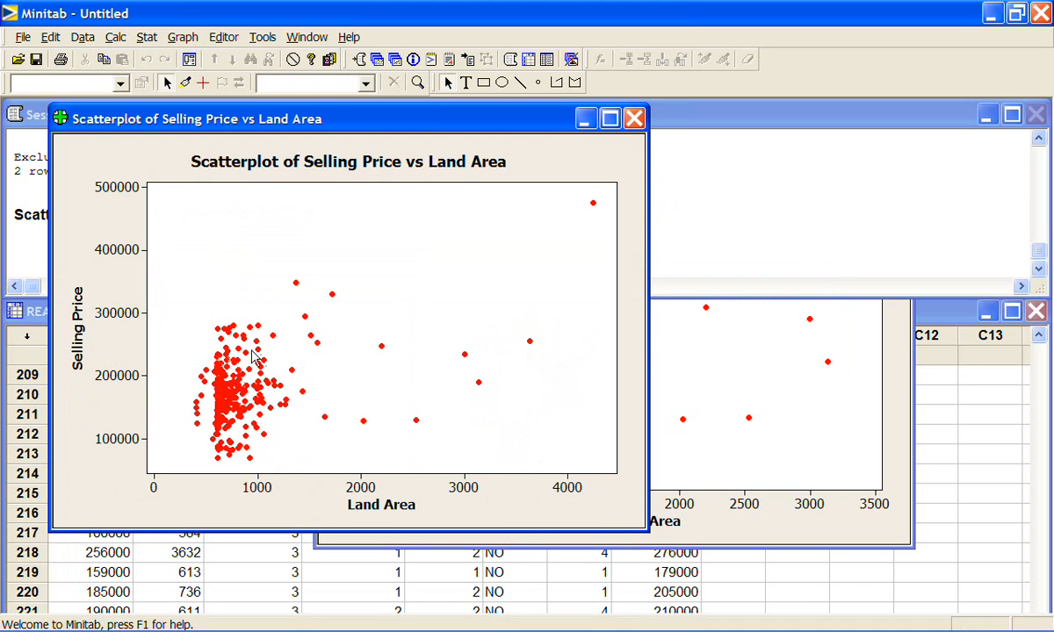
mouse_move(271, 142)
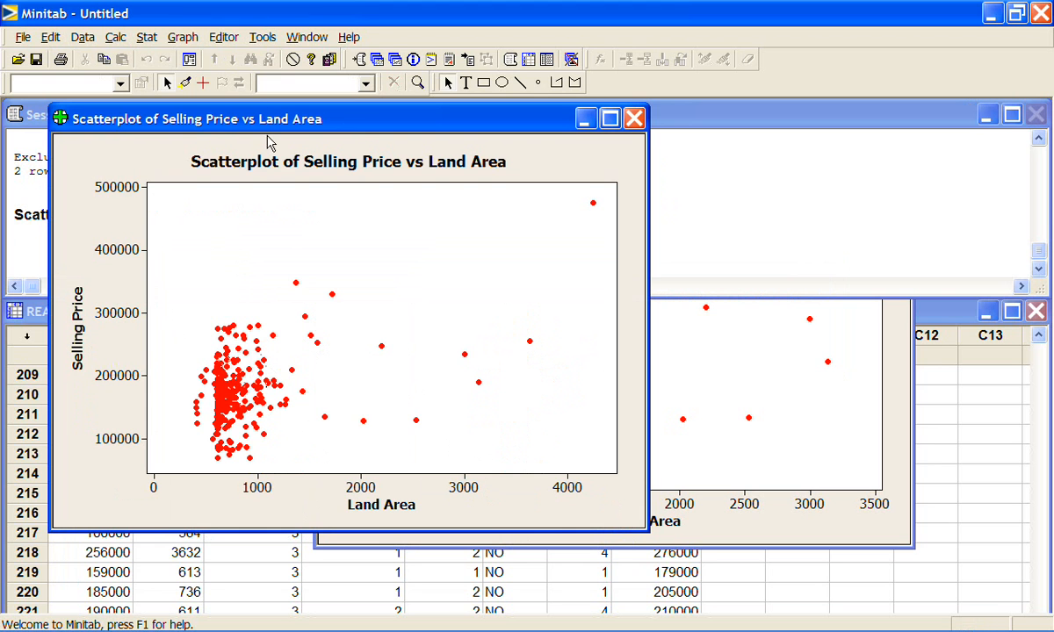
Show the Graph menu's list of plot types again for a new plot
left_click(183, 37)
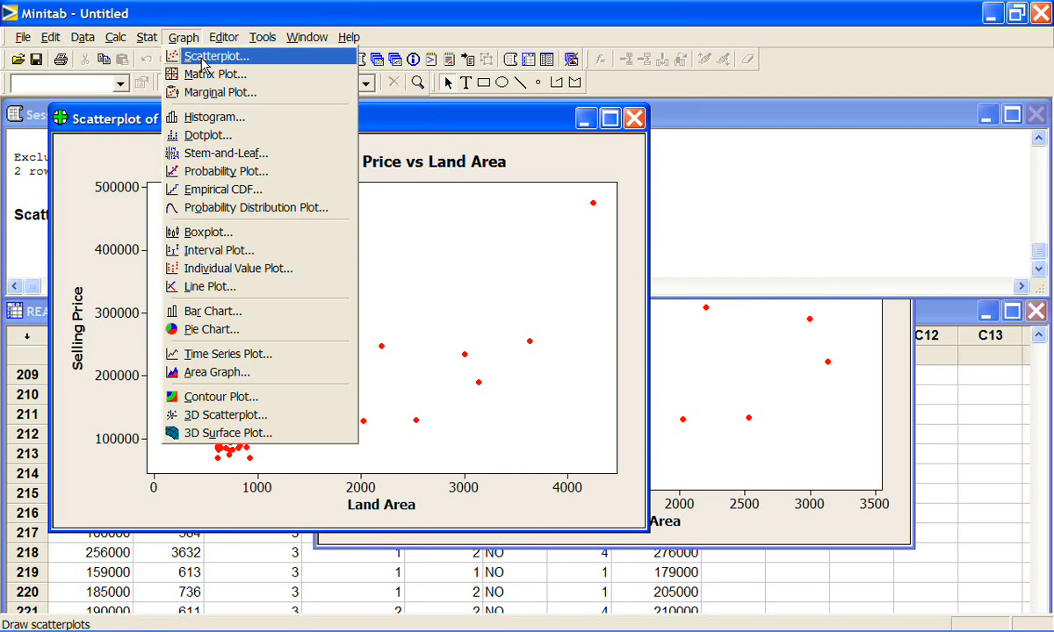
Create a grouped scatterplot of Selling Price vs Land Area with Region as the grouping variable
left_click(216, 55)
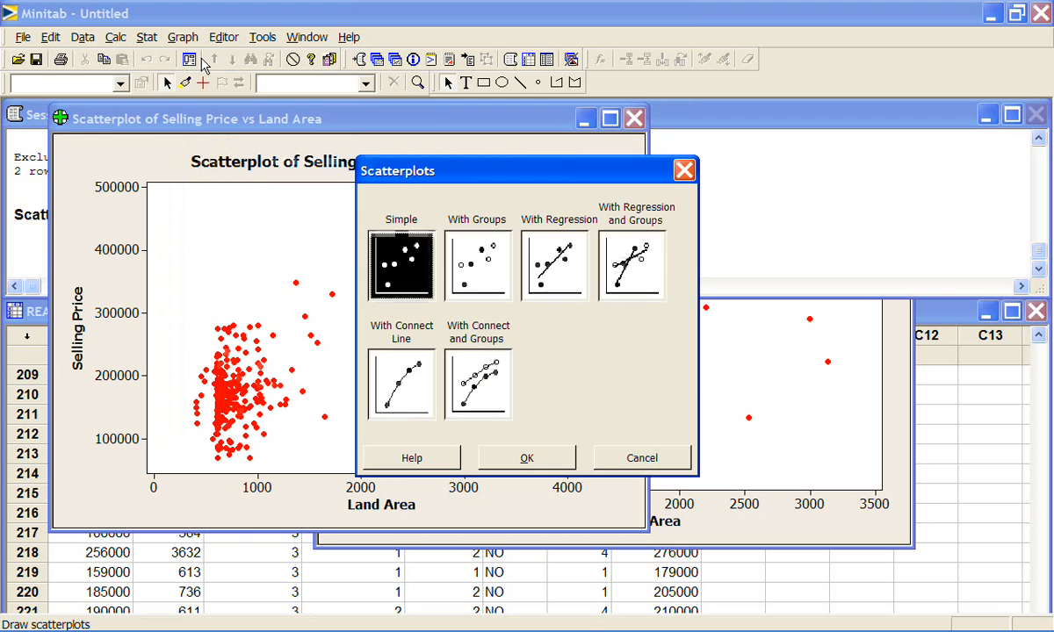
left_click(478, 264)
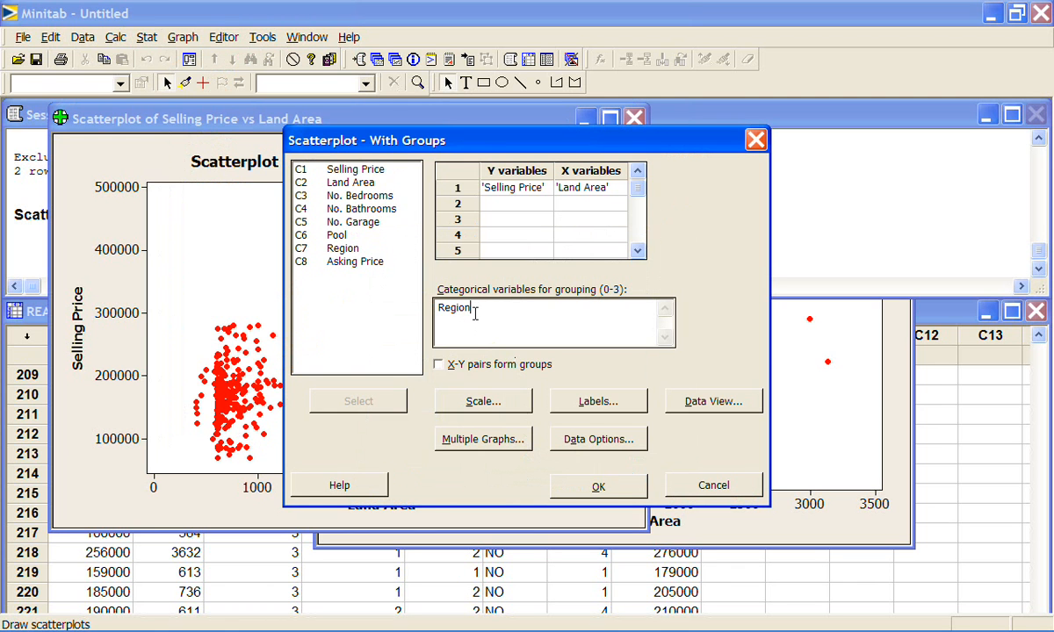
mouse_move(377, 230)
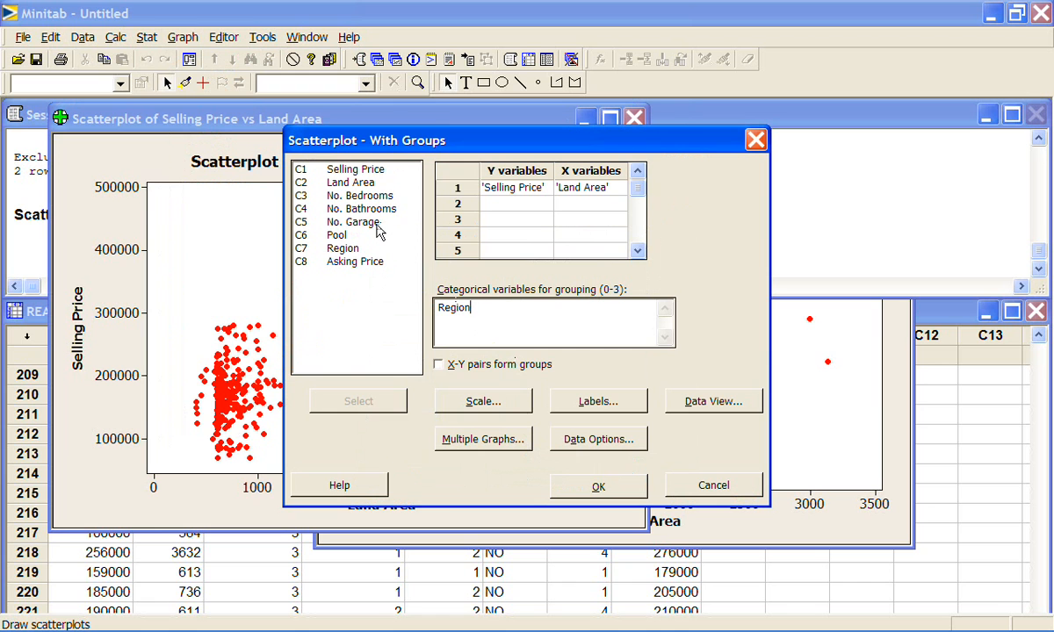
mouse_move(379, 230)
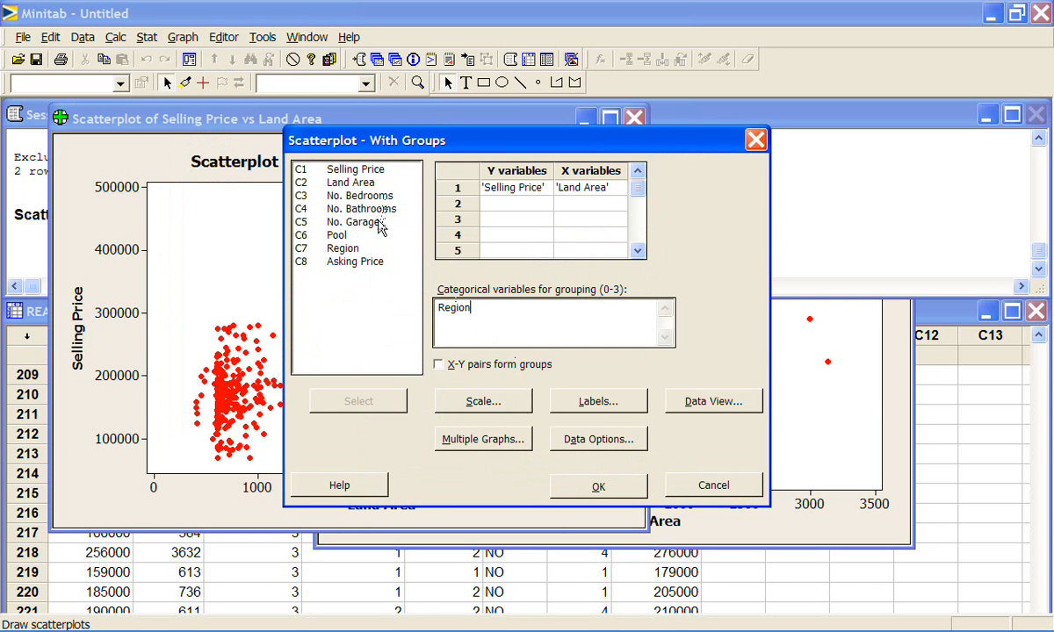
mouse_move(380, 230)
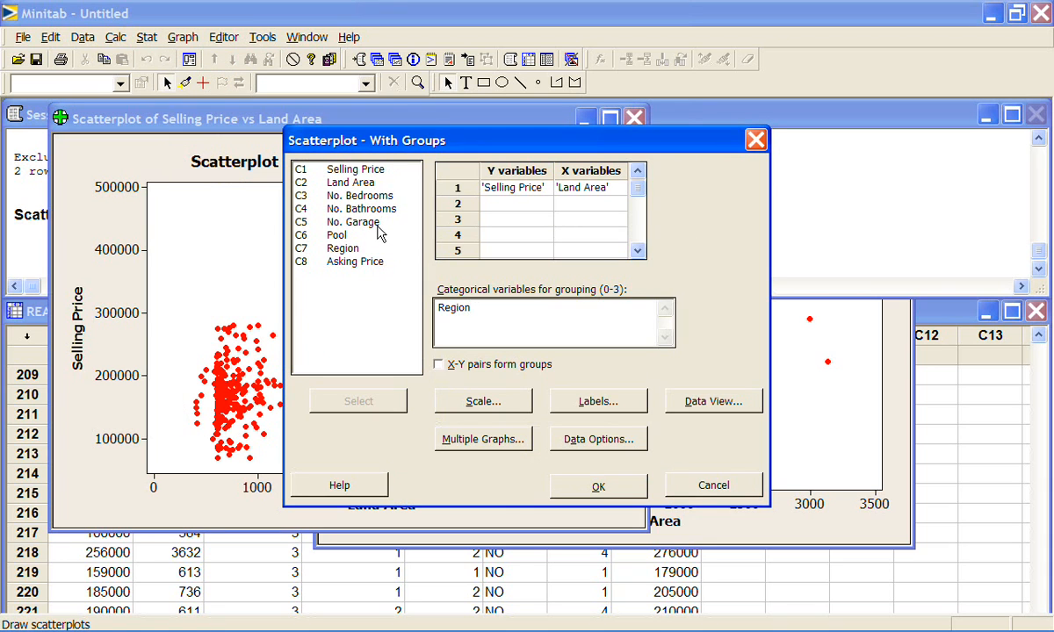
mouse_move(376, 219)
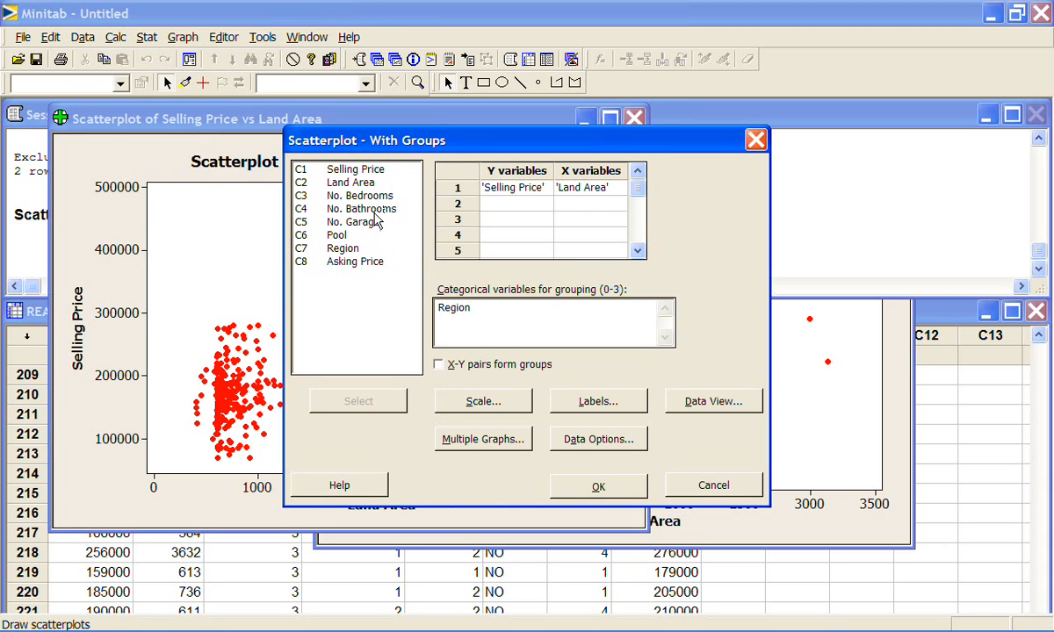
mouse_move(376, 219)
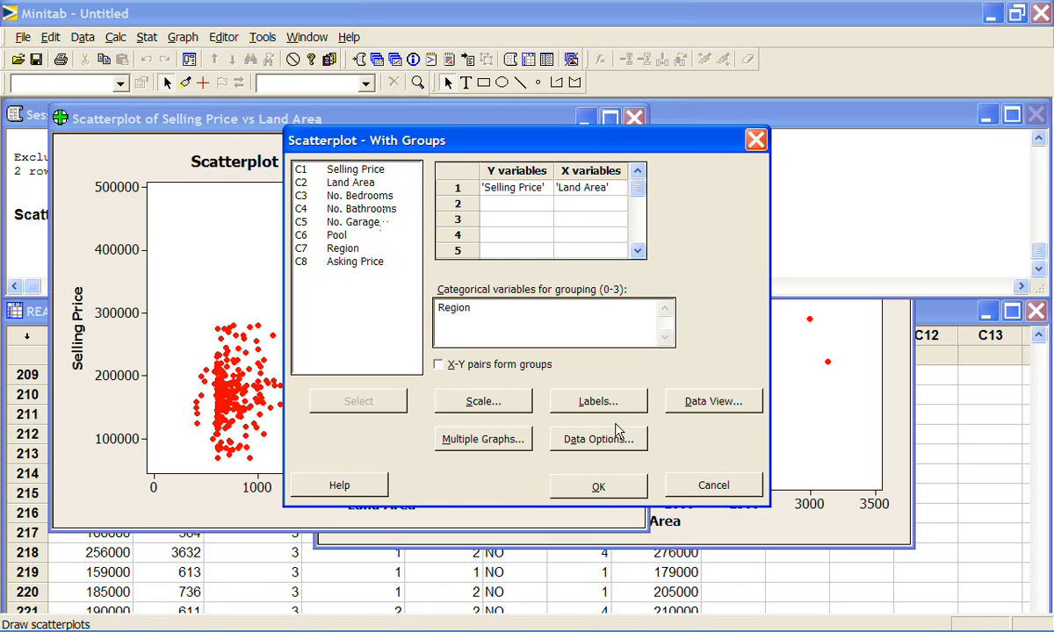
mouse_move(596, 485)
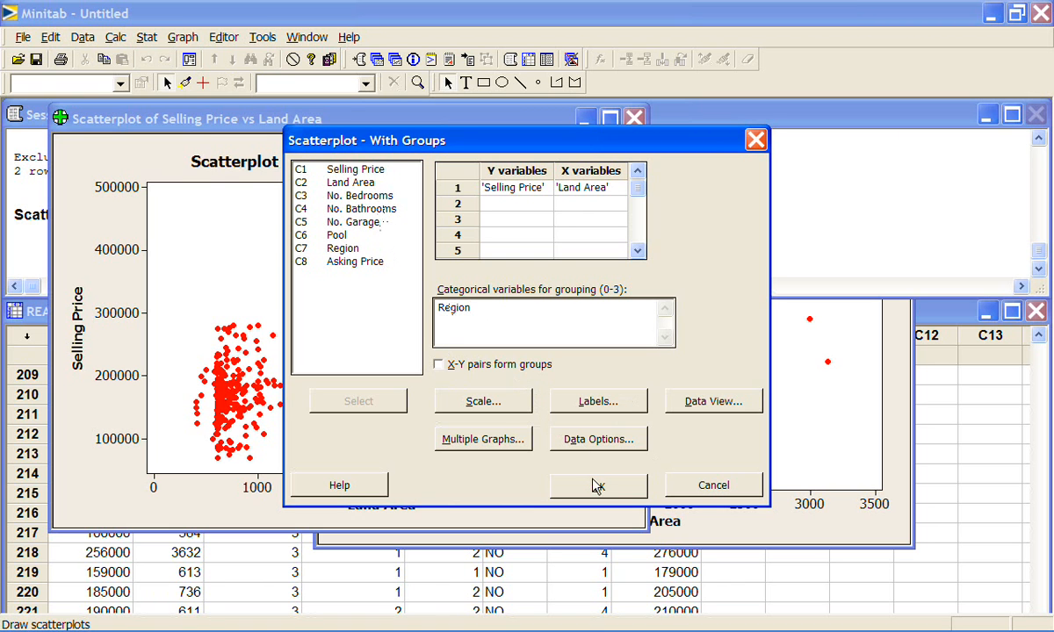
left_click(598, 485)
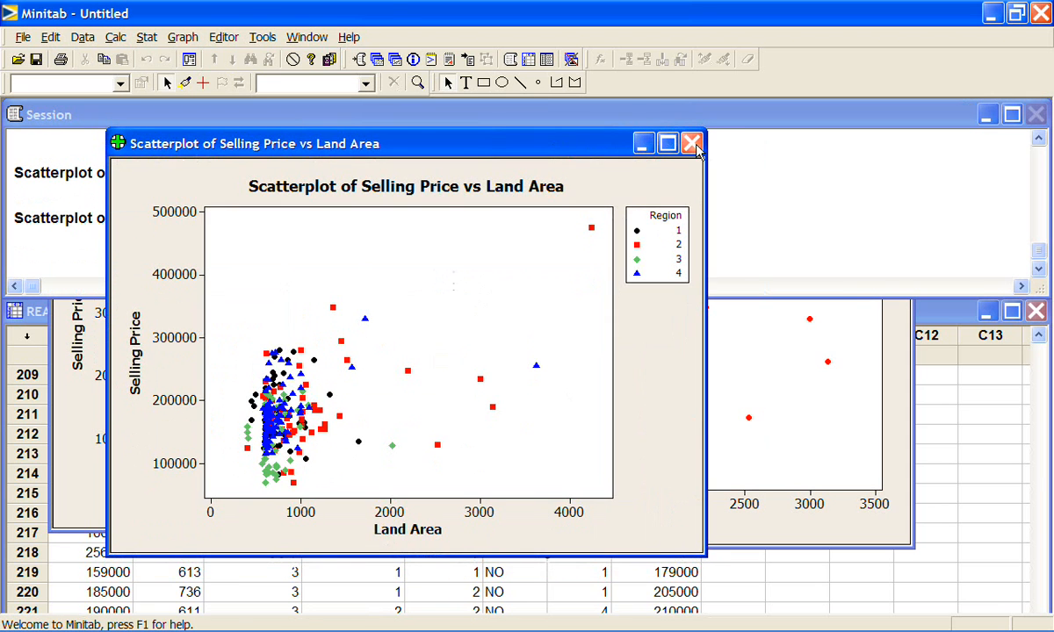
Maximise the Region-grouped scatterplot window to fill the workspace
left_click(668, 142)
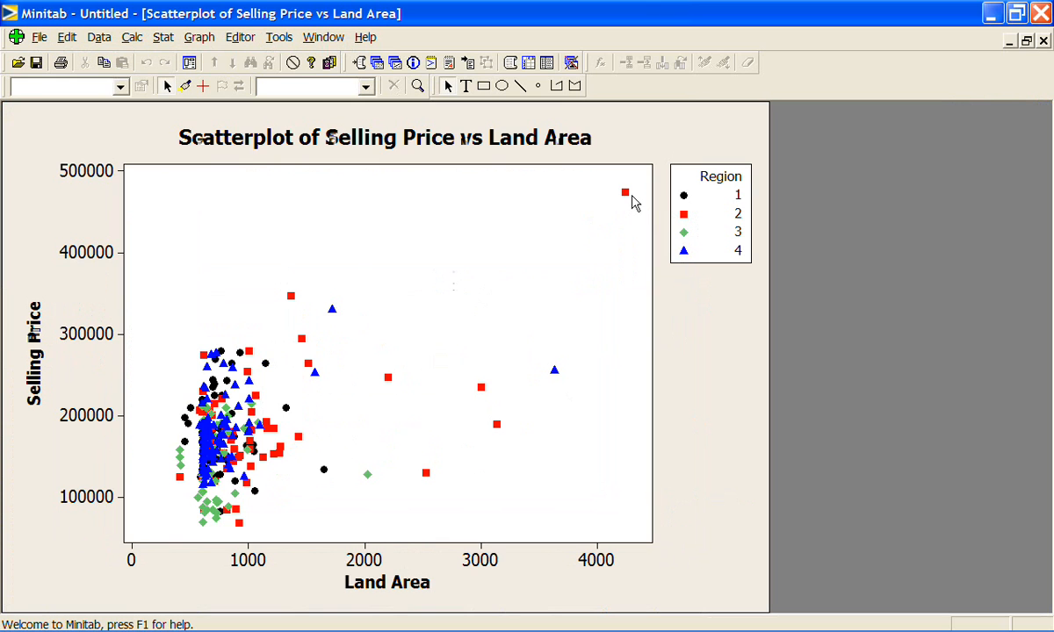
mouse_move(270, 355)
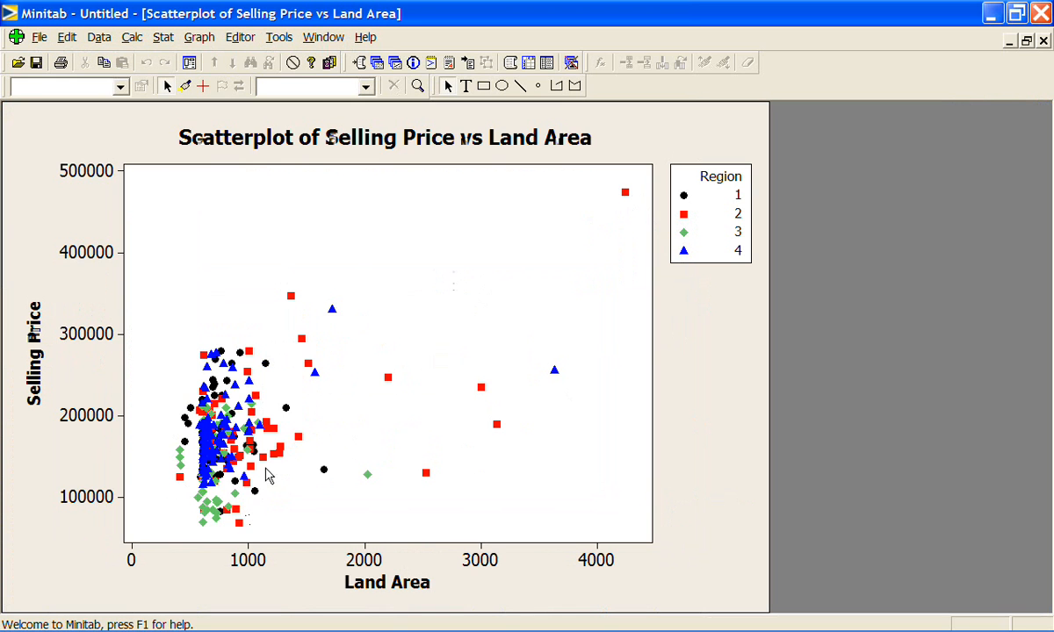
mouse_move(267, 415)
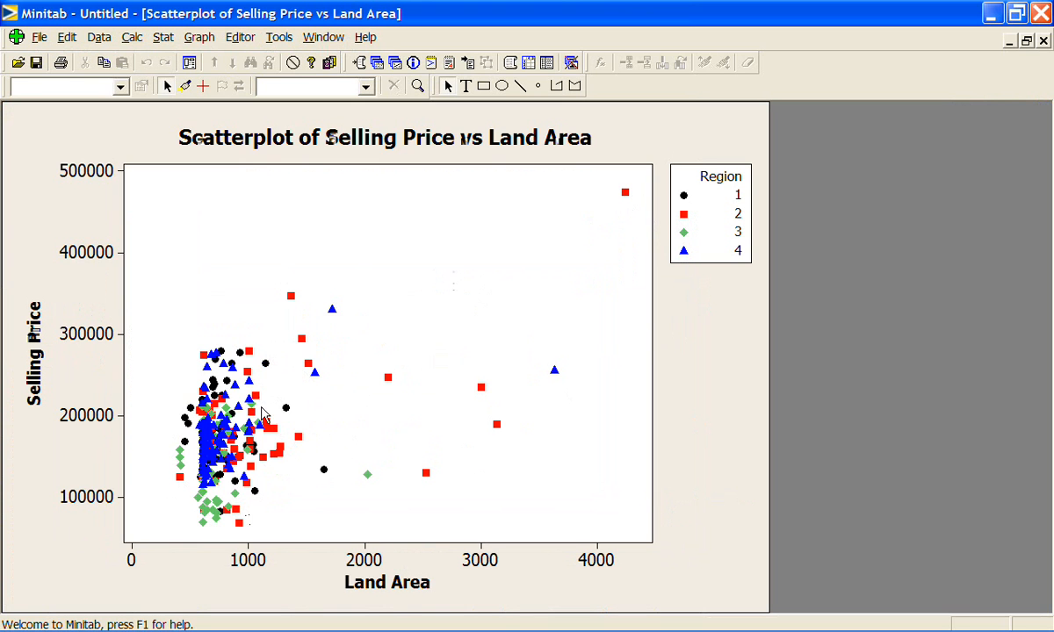
mouse_move(255, 394)
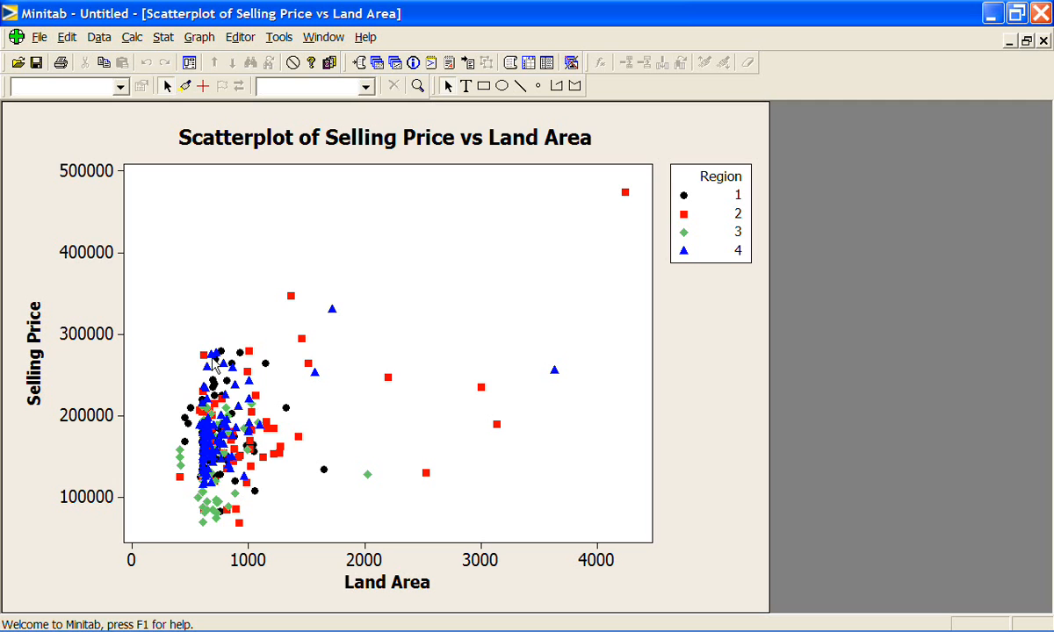
mouse_move(249, 360)
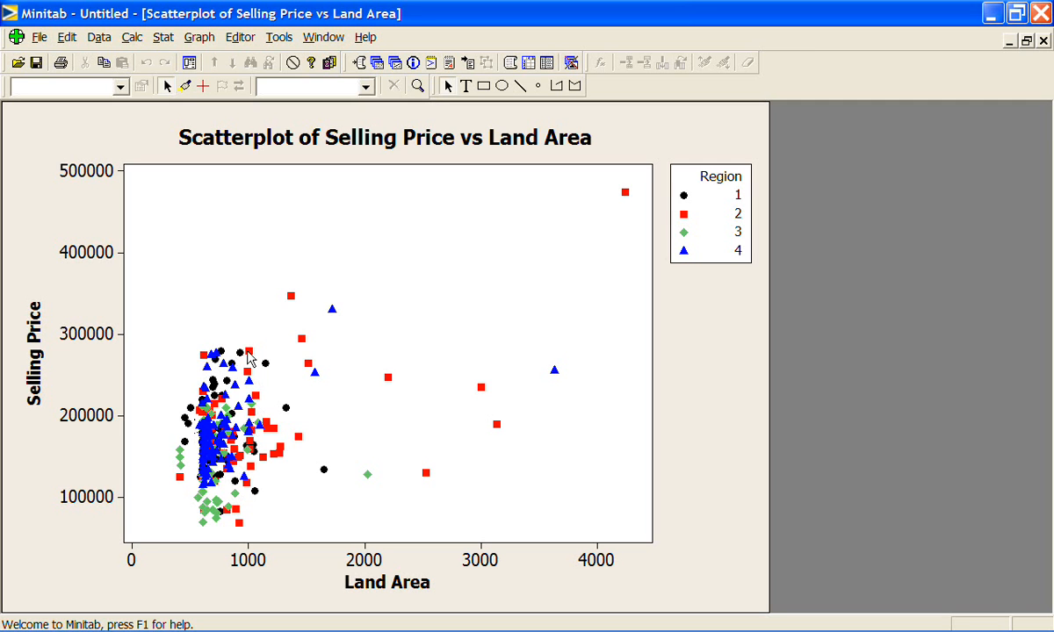
mouse_move(248, 383)
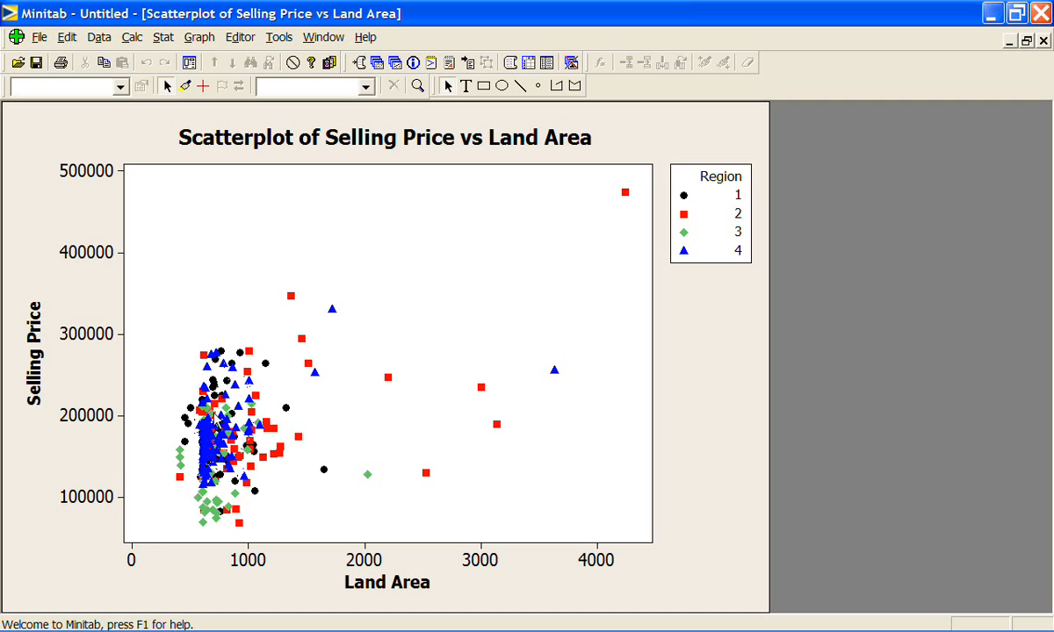
mouse_move(246, 553)
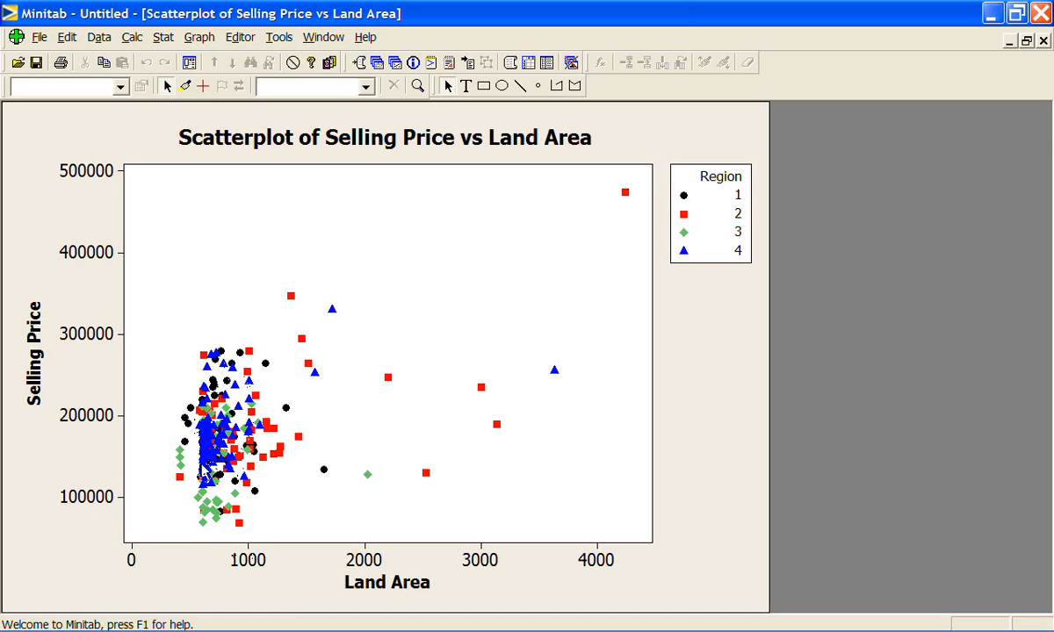
mouse_move(202, 495)
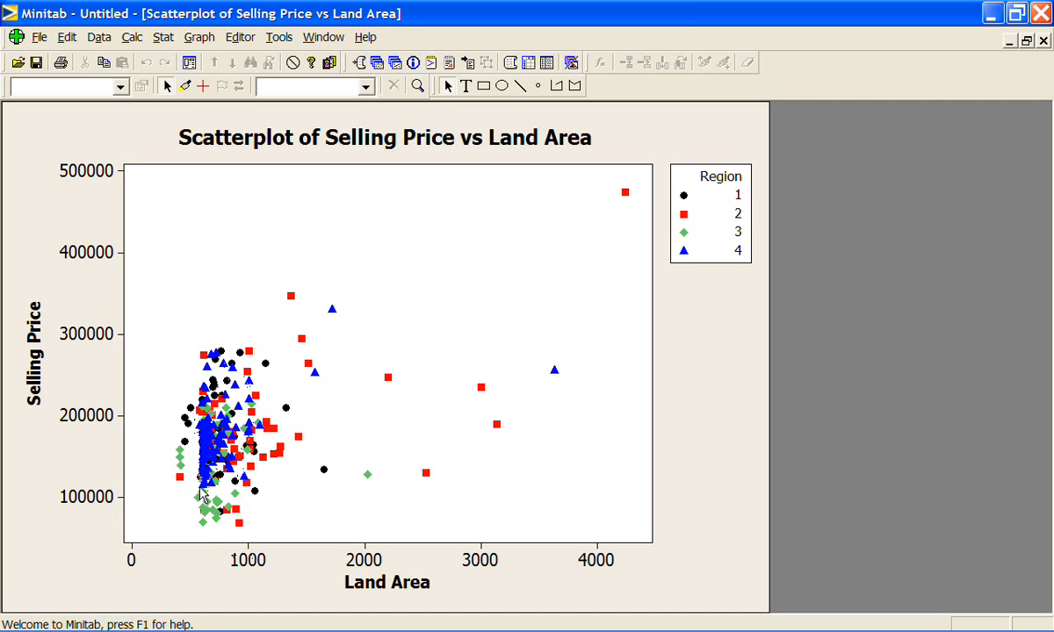
mouse_move(316, 329)
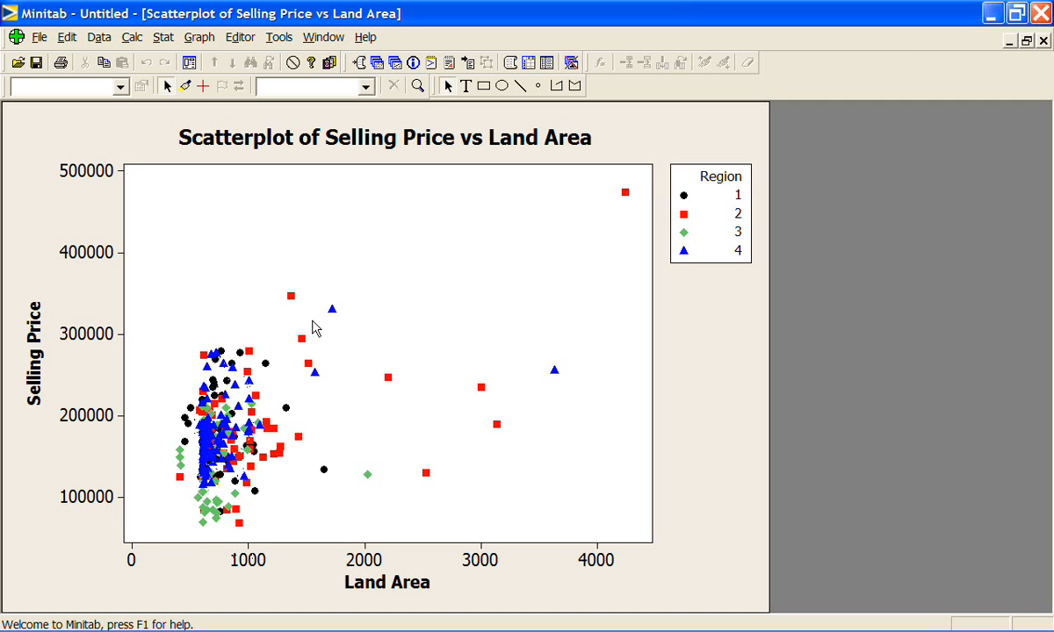
mouse_move(518, 363)
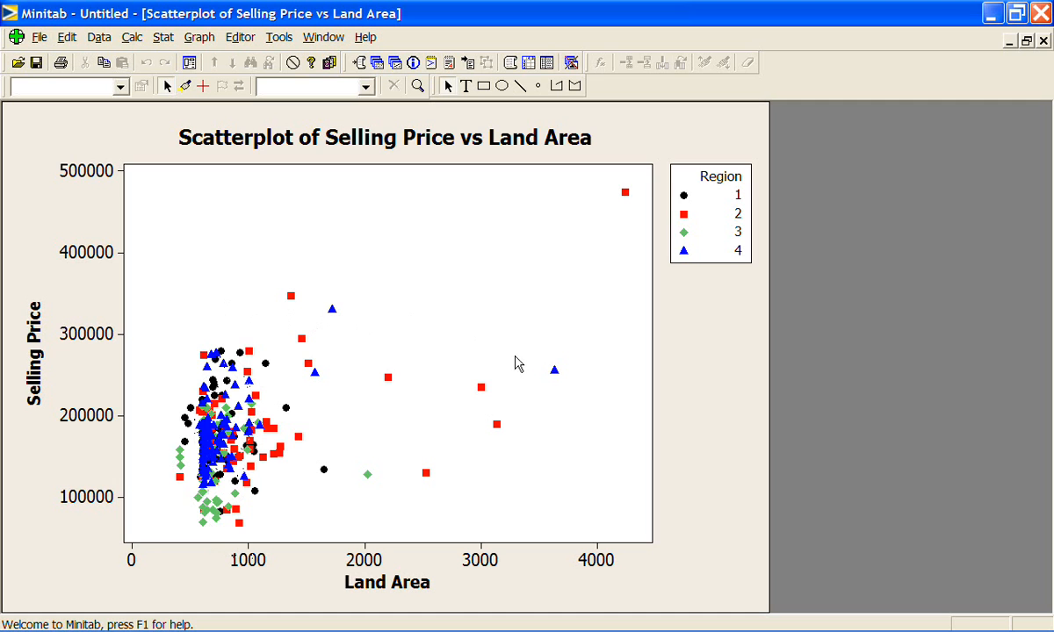
mouse_move(555, 378)
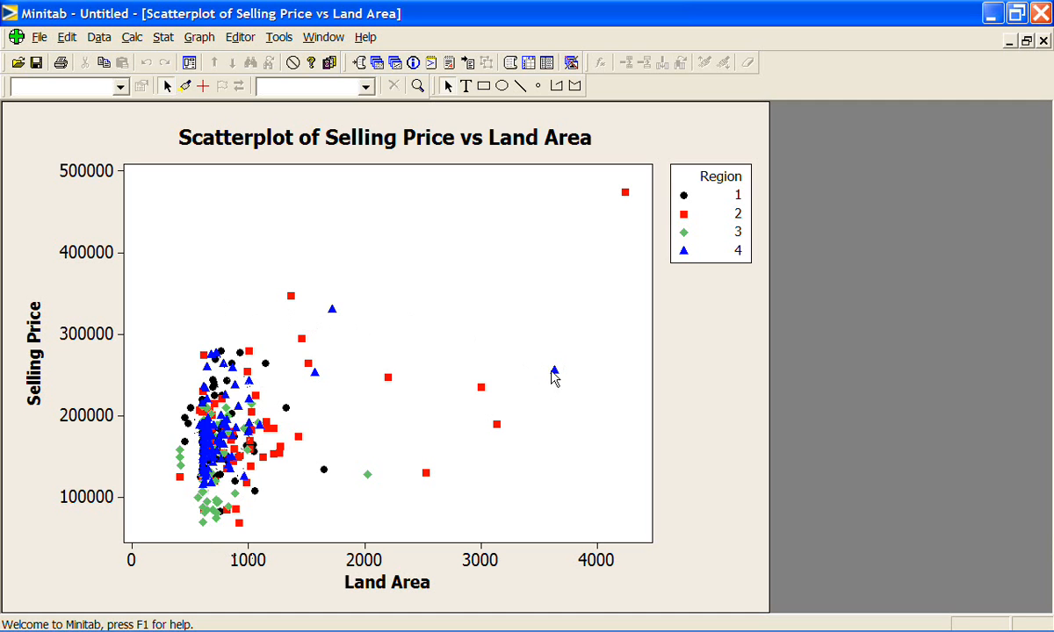
mouse_move(555, 411)
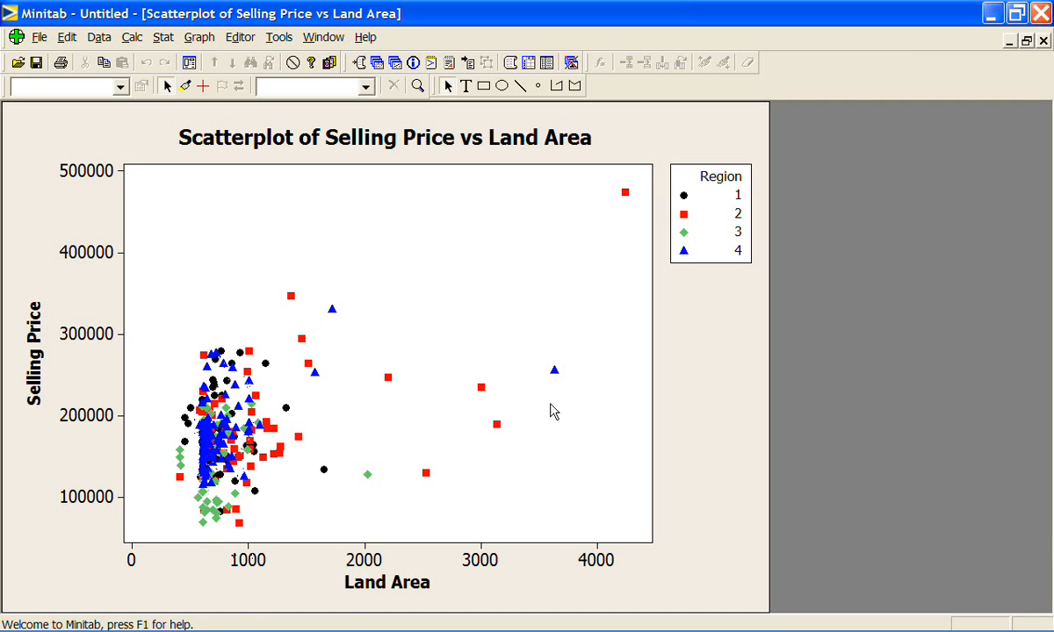
mouse_move(622, 197)
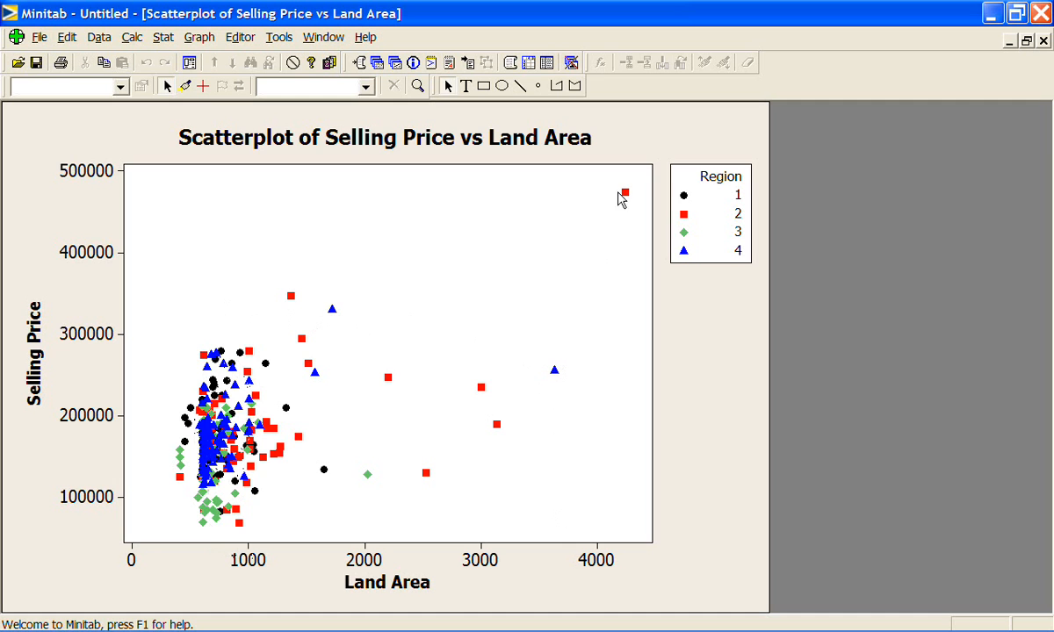